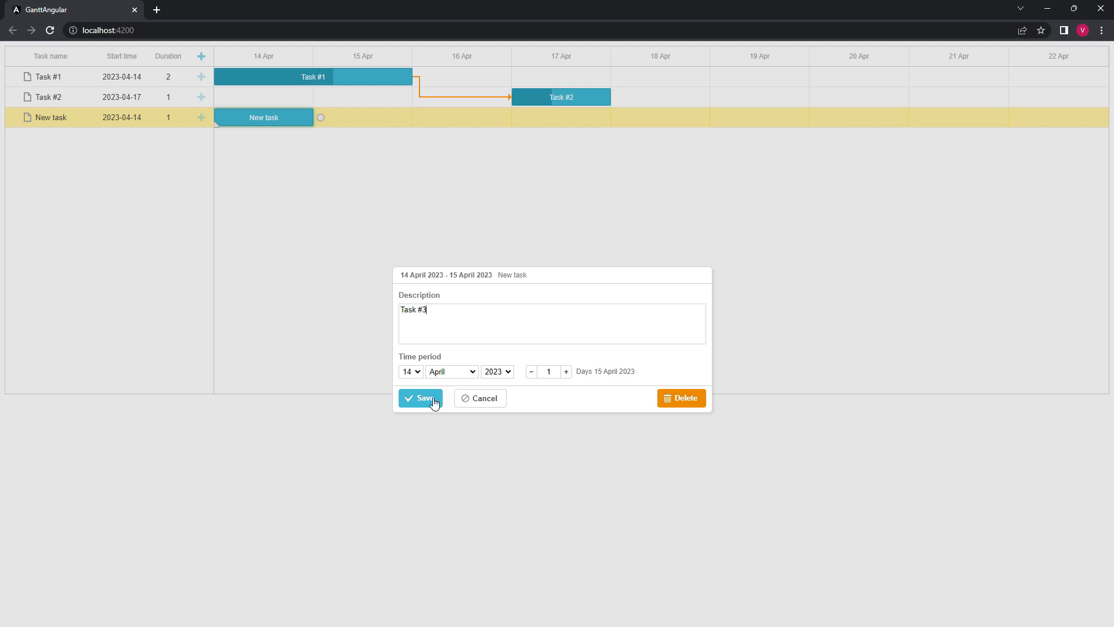
# Save Task #3, drag it to start 18 Apr, and add New task with a subtask.
pyautogui.click(421, 398)
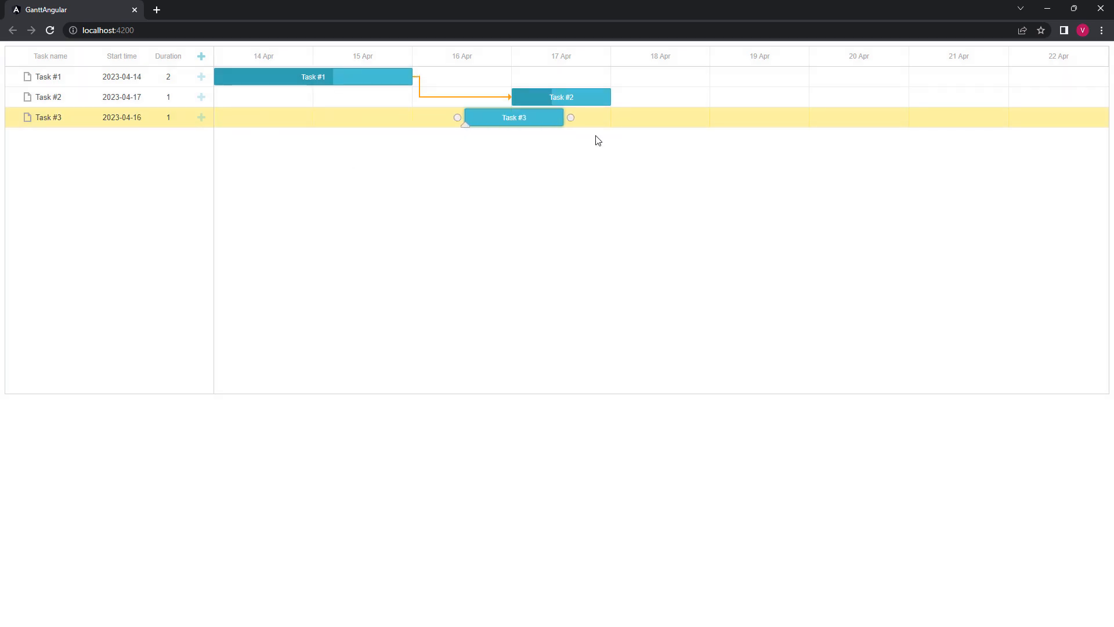
pyautogui.moveTo(513, 117); pyautogui.dragTo(660, 117)
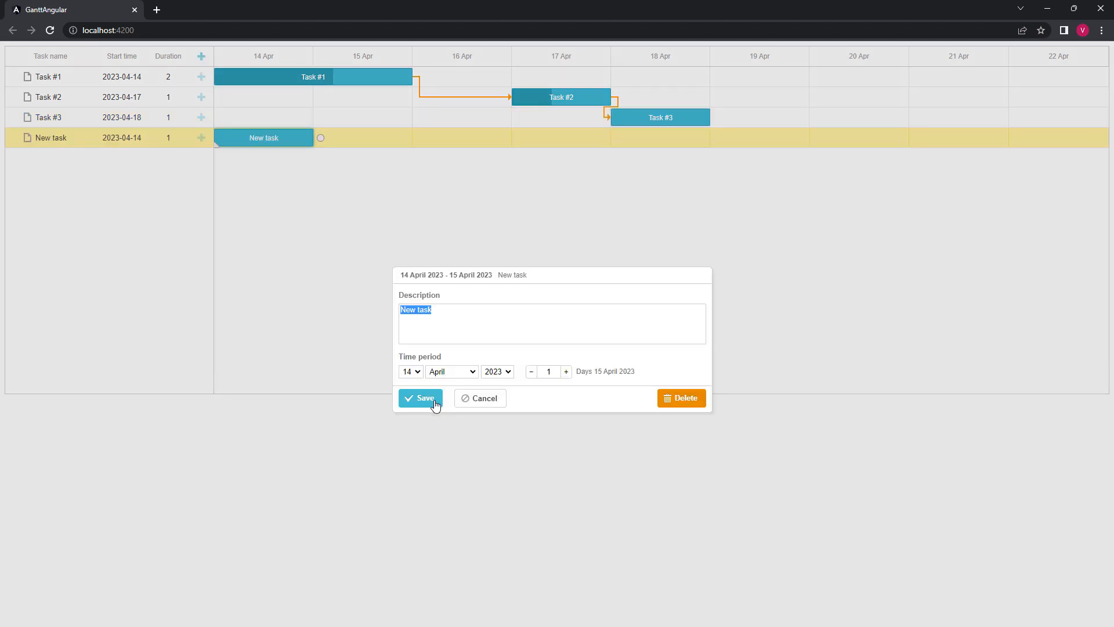
pyautogui.click(420, 398)
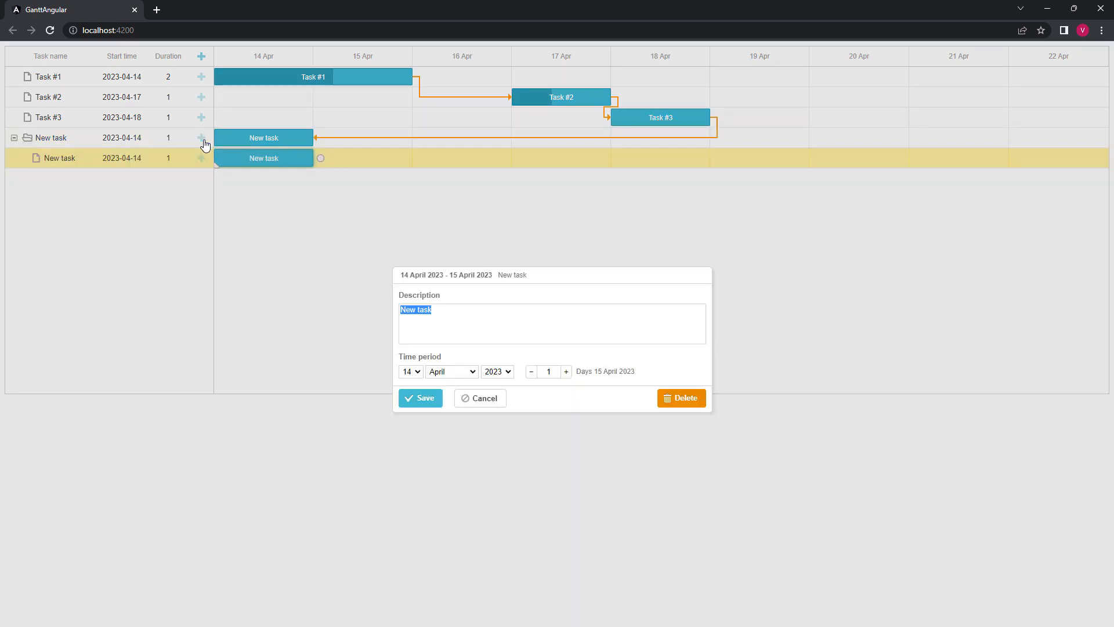
pyautogui.click(420, 398)
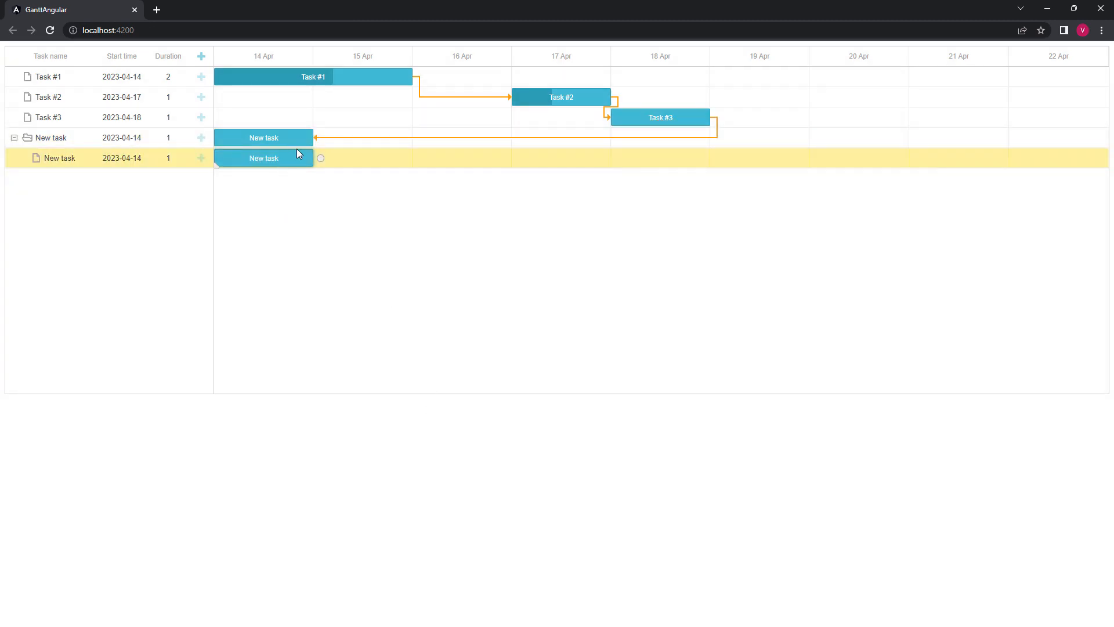
# Delete the subtask and remove the link from Task #3 to New task.
pyautogui.click(680, 398)
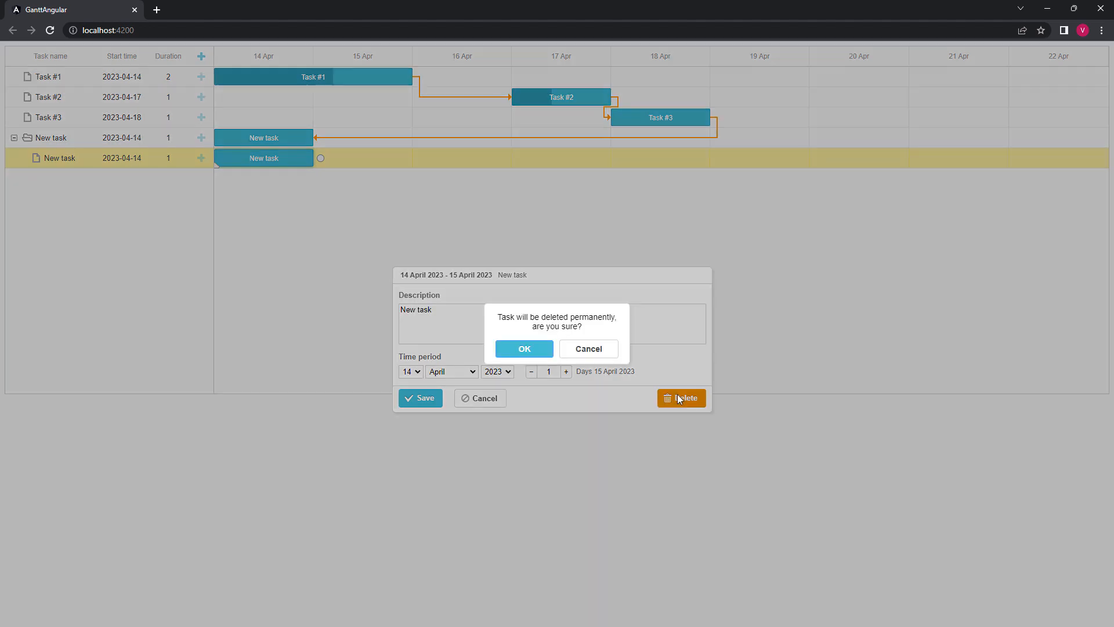
pyautogui.click(524, 349)
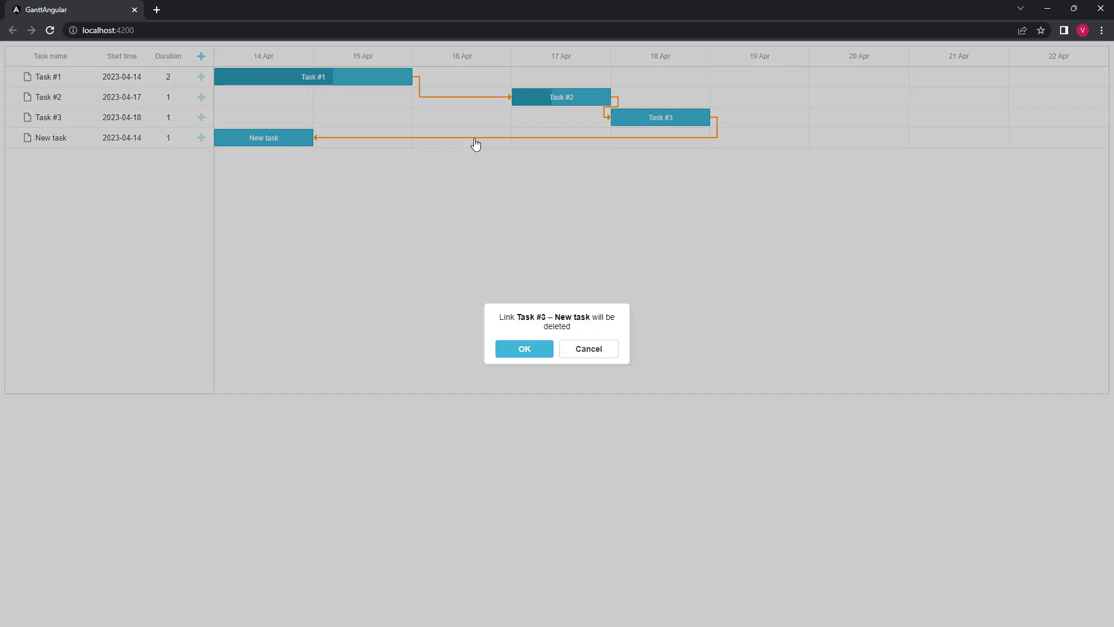
pyautogui.click(524, 349)
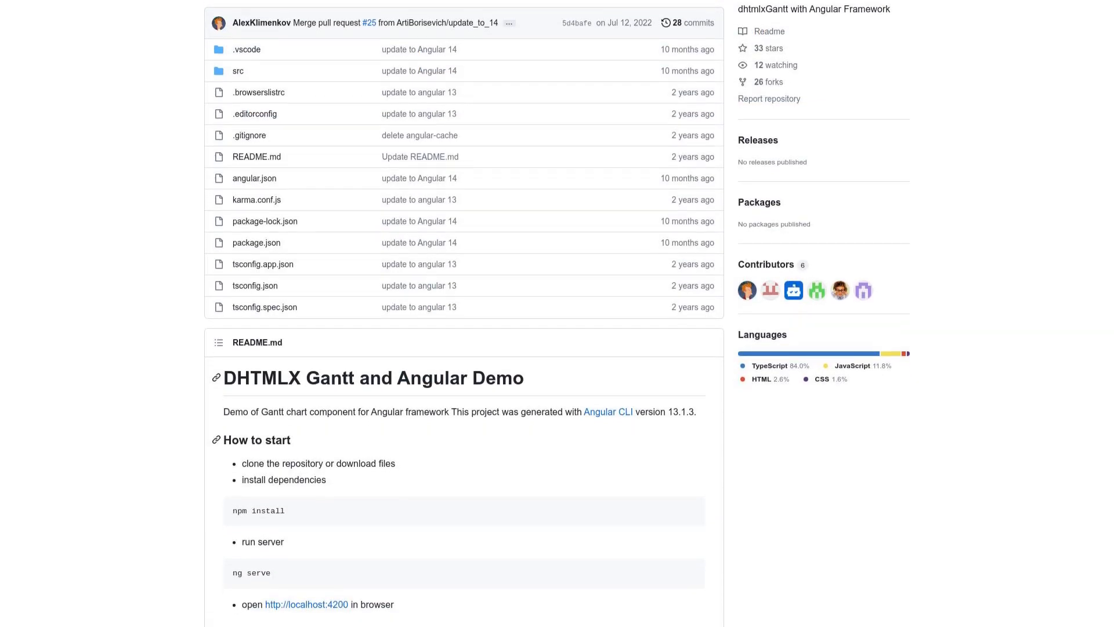
# Scroll down through the gantt-integrations-angular README on GitHub.
pyautogui.scroll(-3)
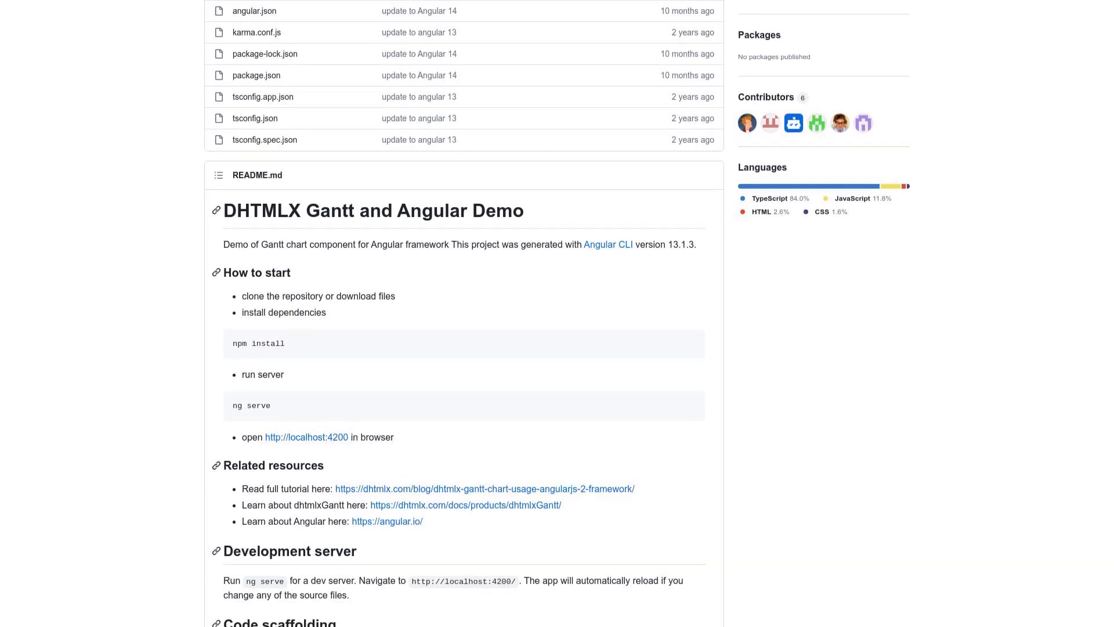
pyautogui.scroll(-3)
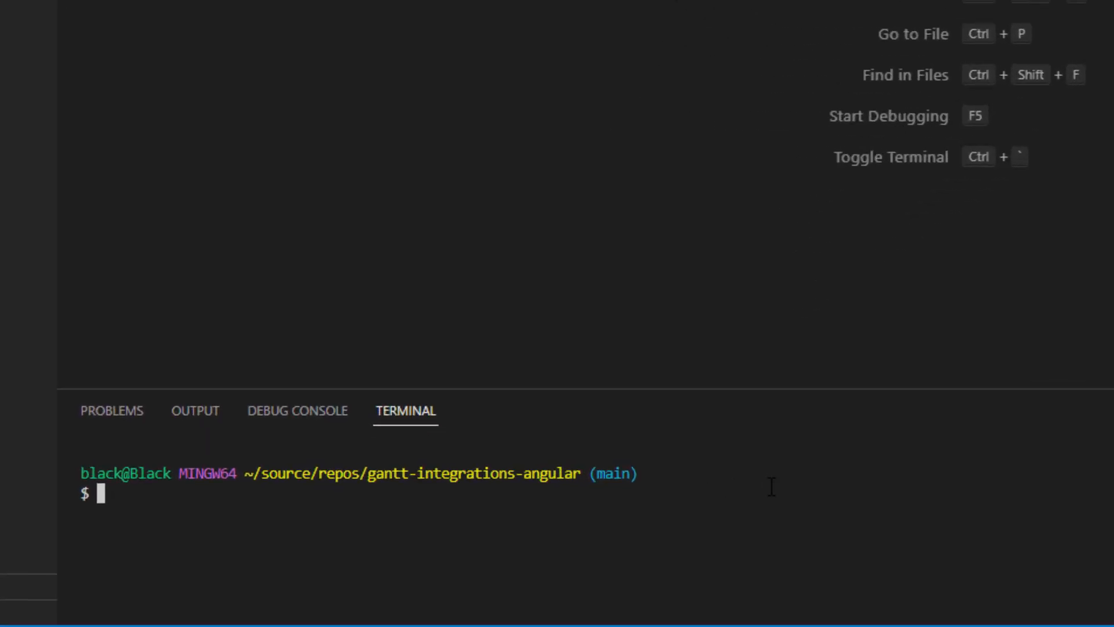
# Create the gantt-angular project with routing and CSS, then change into its folder.
pyautogui.write('ng new gantt-angular')
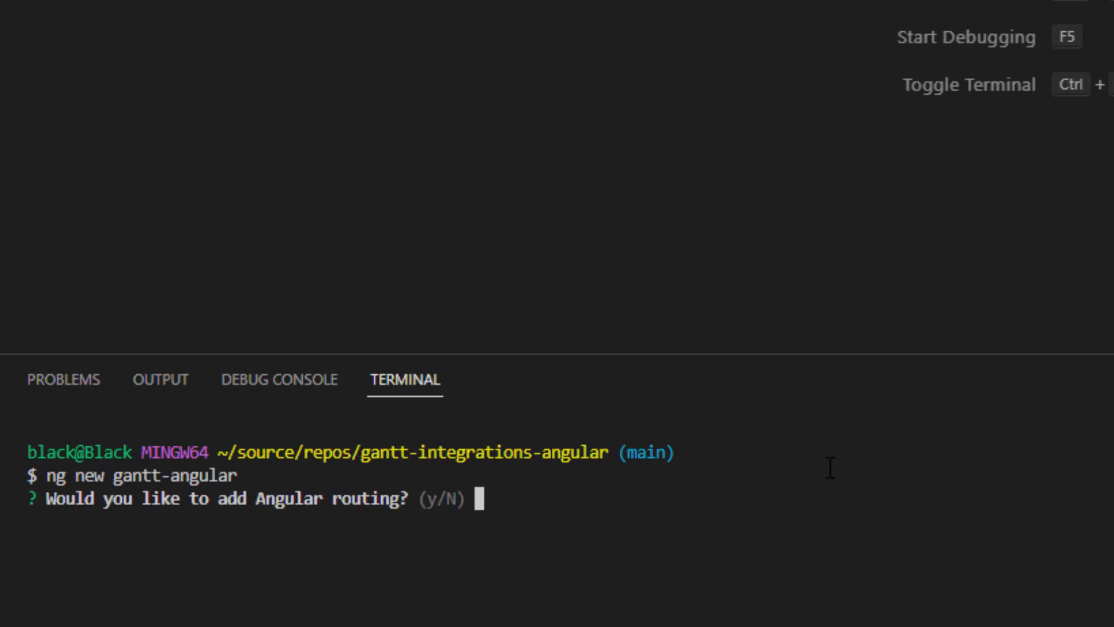
pyautogui.write('y')
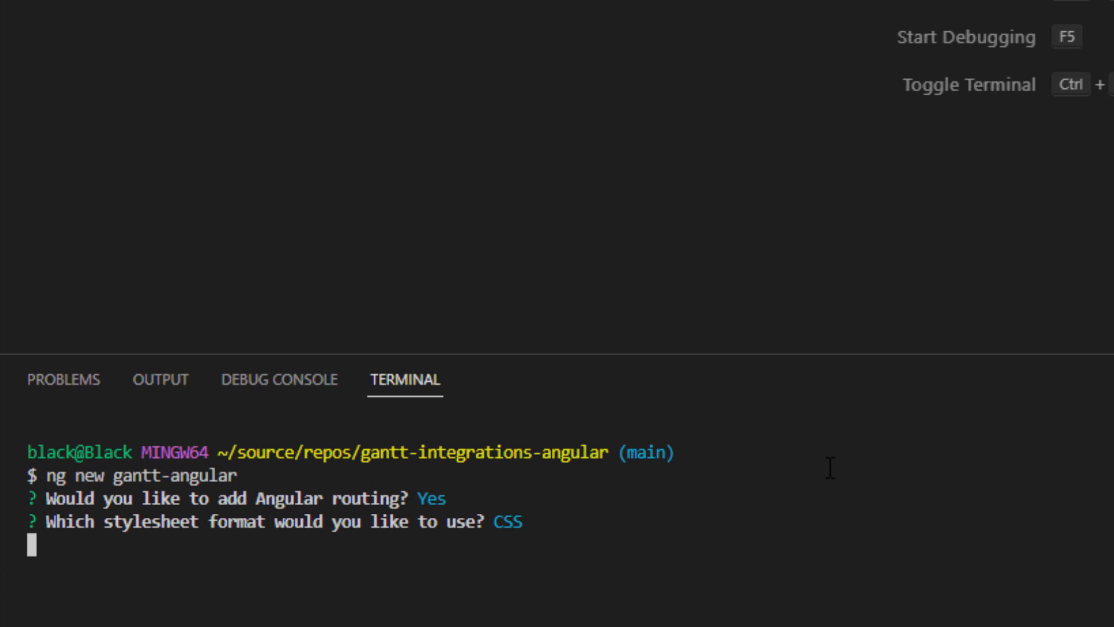
pyautogui.press('enter')
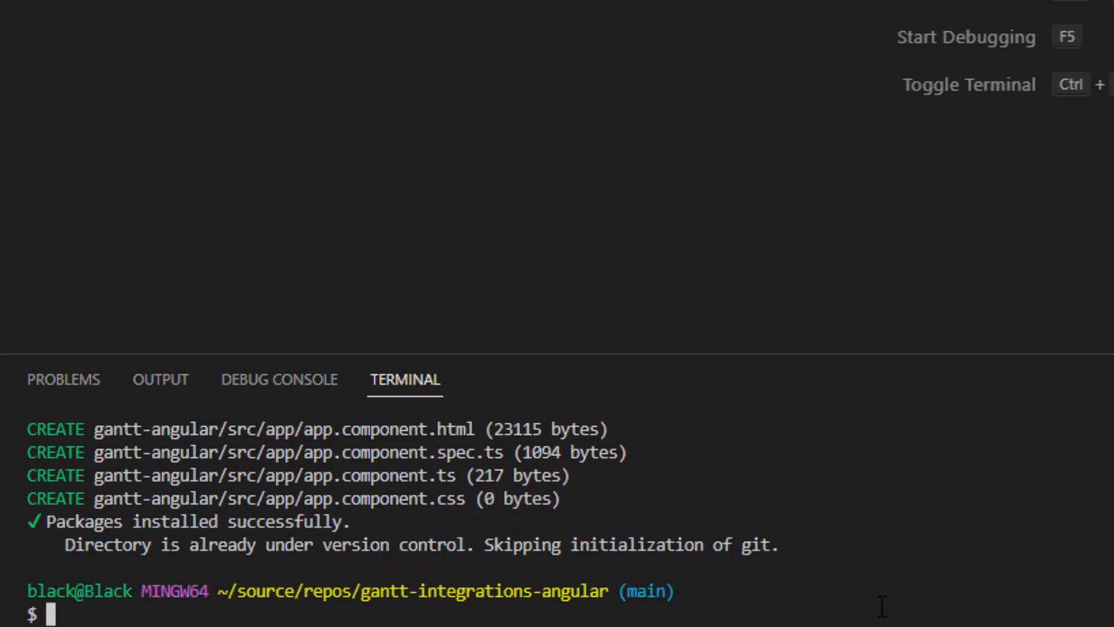
pyautogui.write('cd gantt-angular')
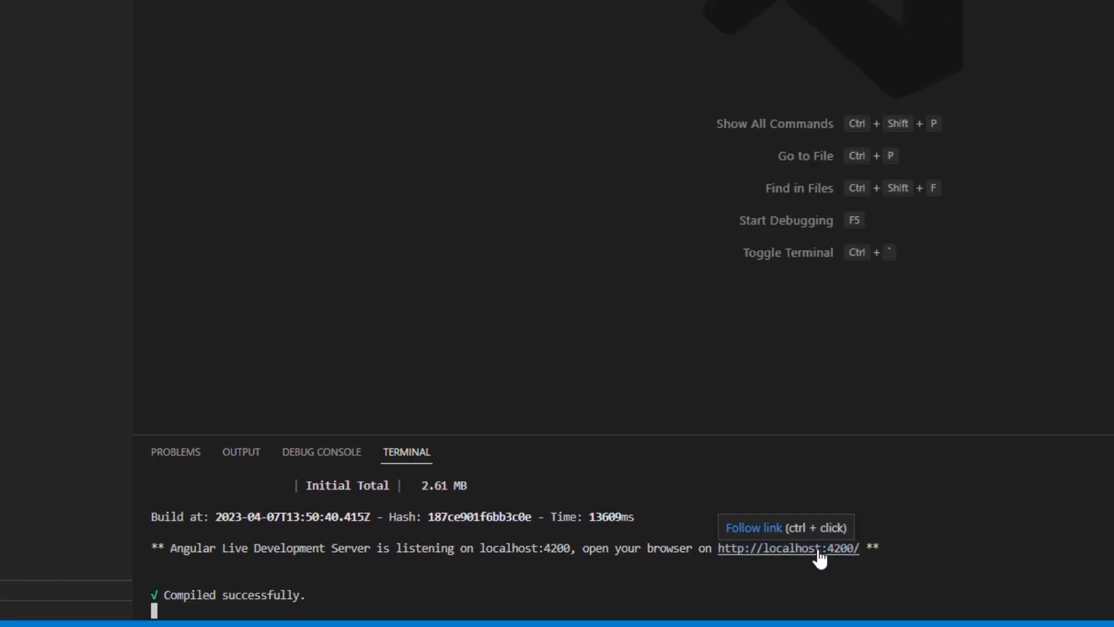
# Open localhost:4200, install dhtmlx-gantt, and generate a gantt component without tests.
pyautogui.click(787, 547)
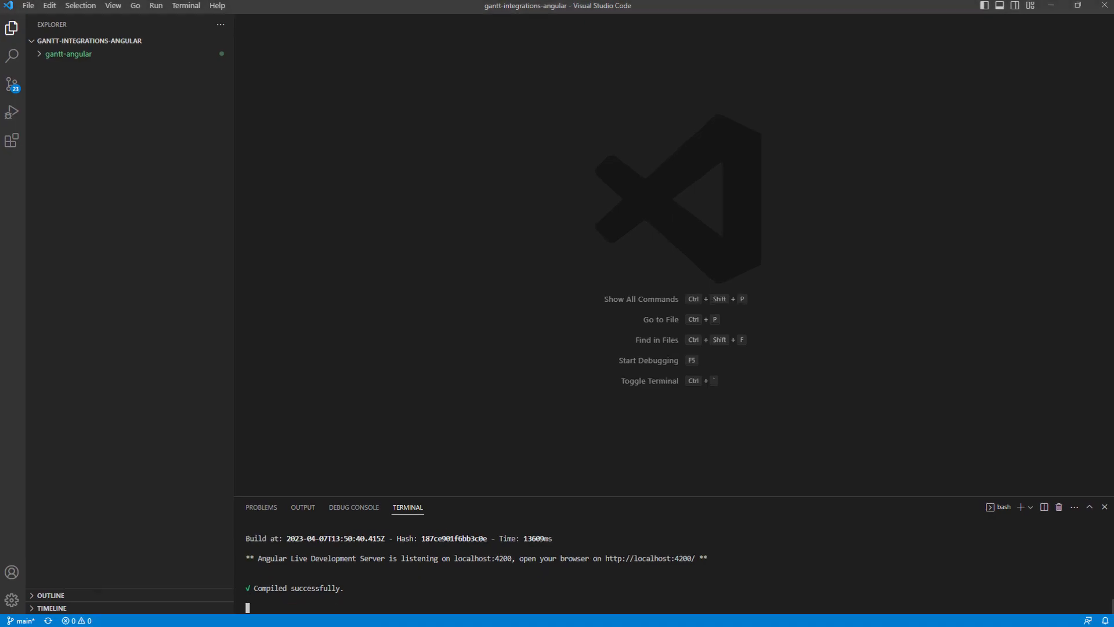
pyautogui.write('npm install dh')
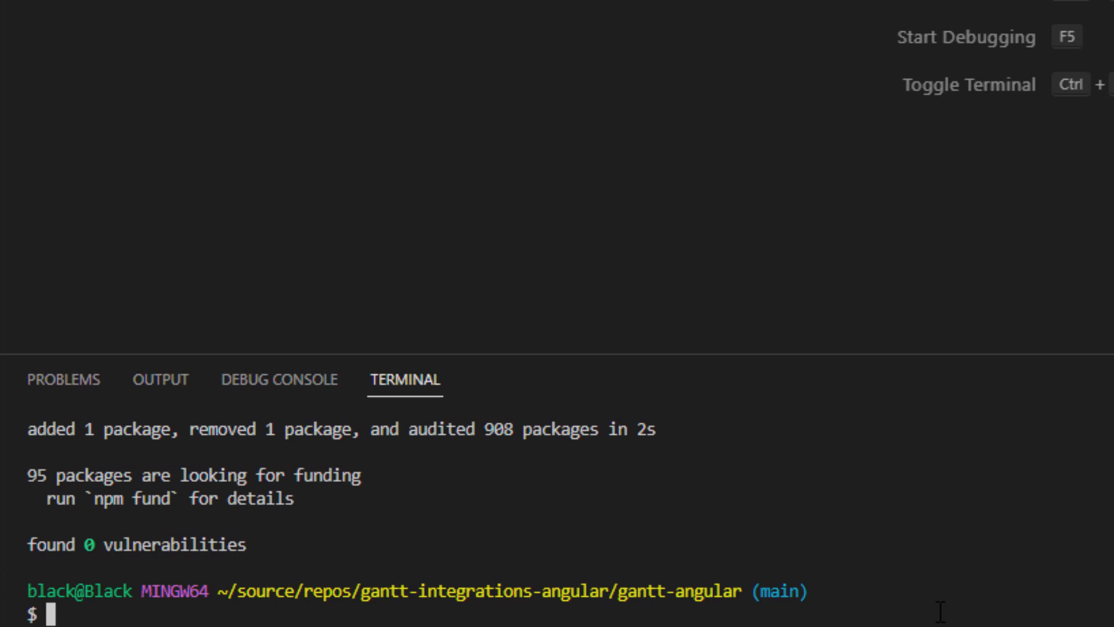
pyautogui.write('ng generate component gantt --skip-tests')
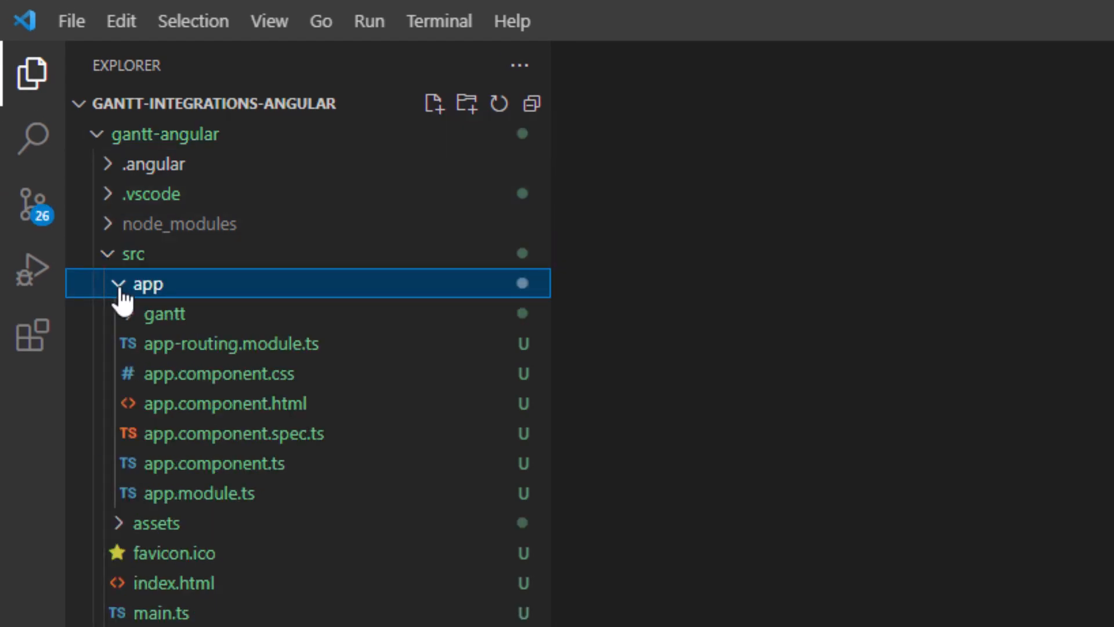
# Save the Gantt initialization code in gantt.component.ts, then open its CSS and HTML files.
pyautogui.click(165, 313)
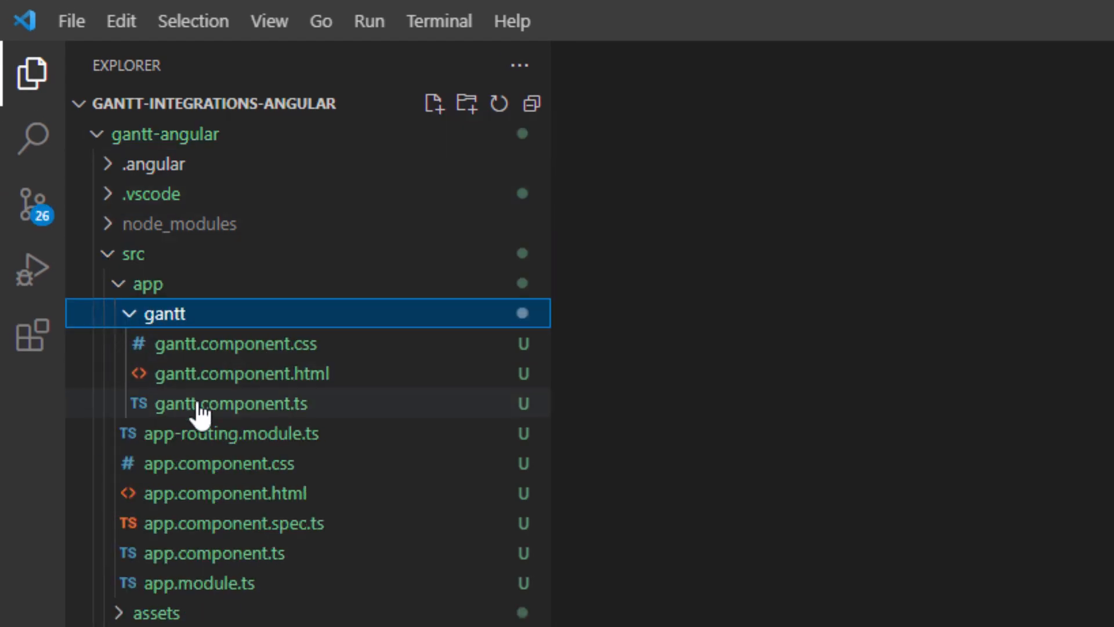
pyautogui.click(229, 403)
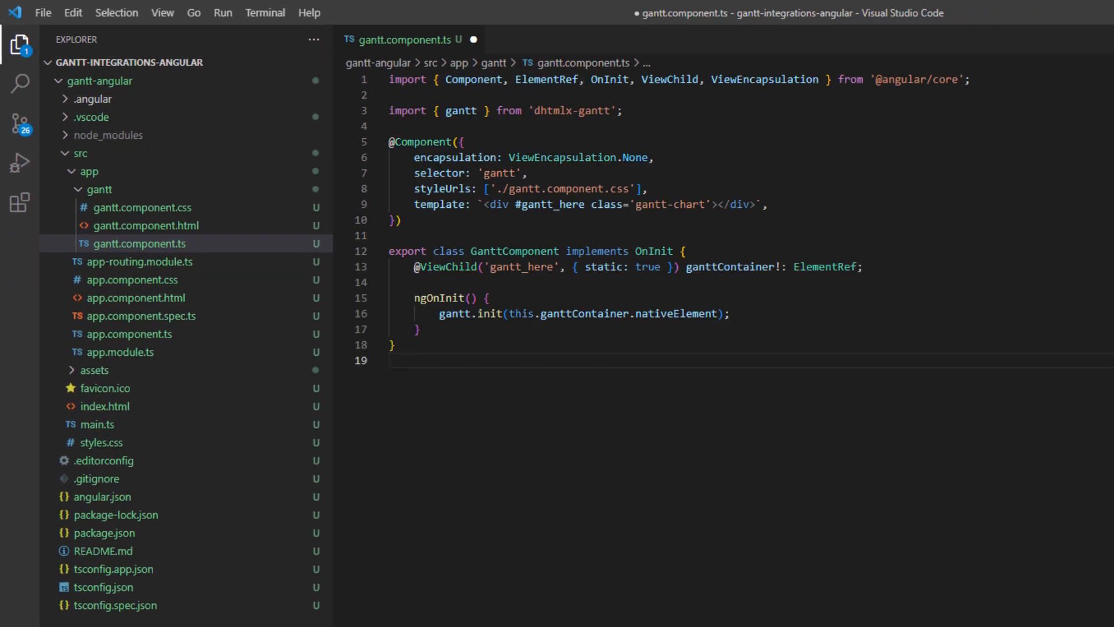
pyautogui.press('ctrl+s')
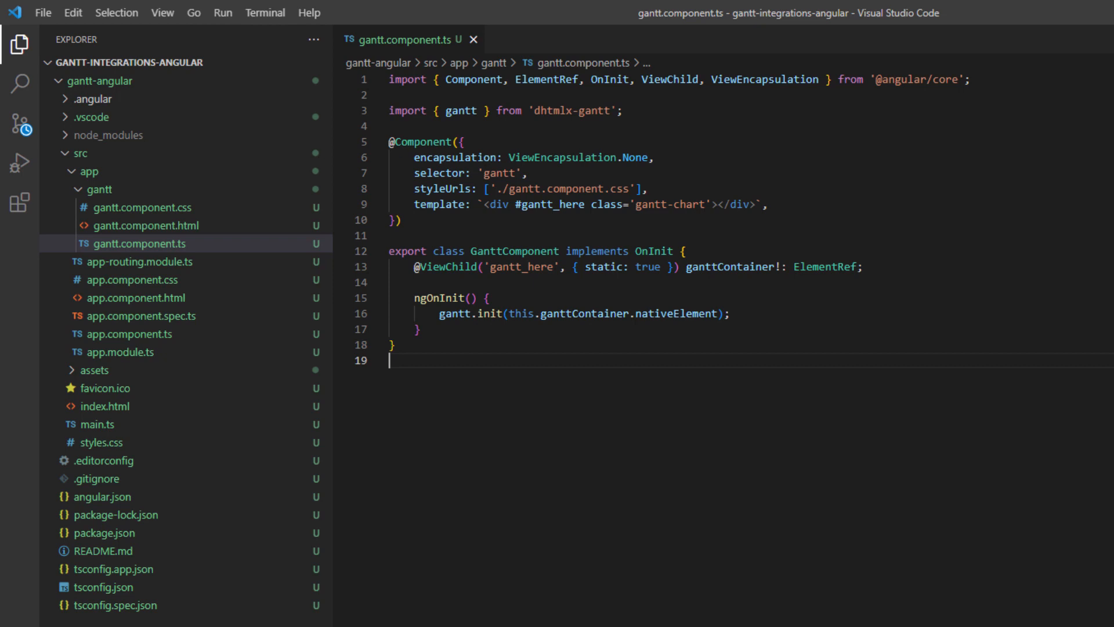
pyautogui.moveTo(293, 244)
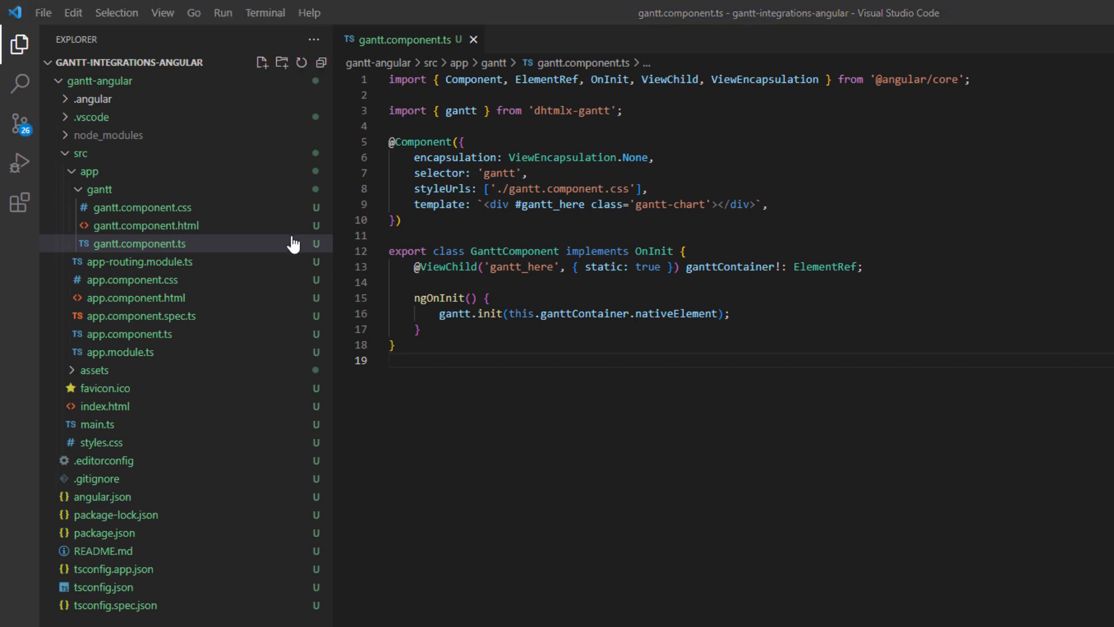
pyautogui.click(140, 207)
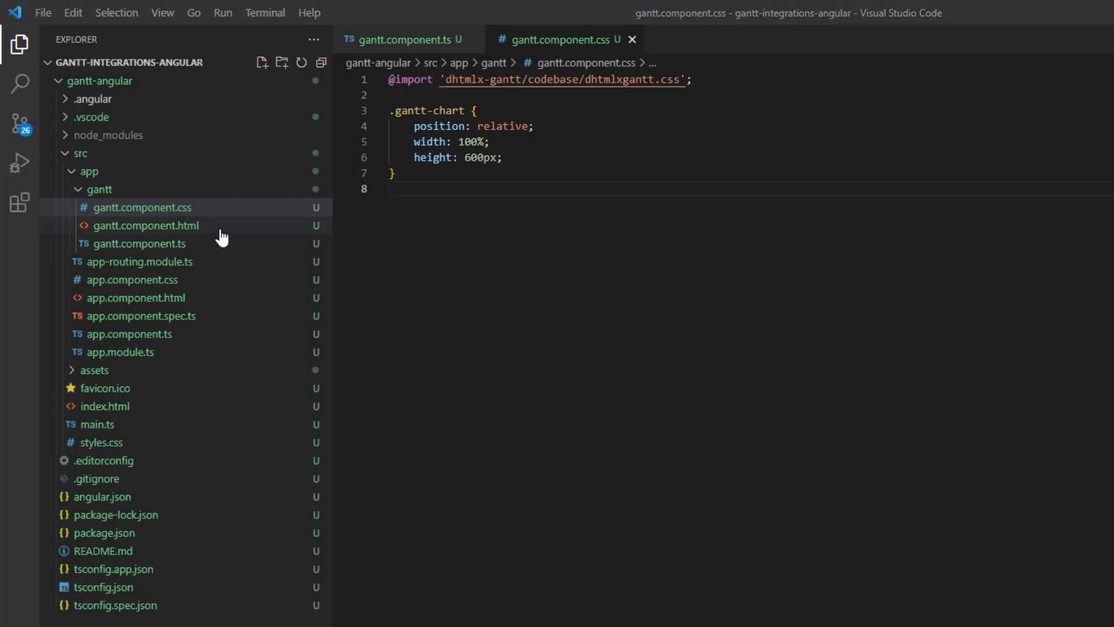
pyautogui.click(136, 297)
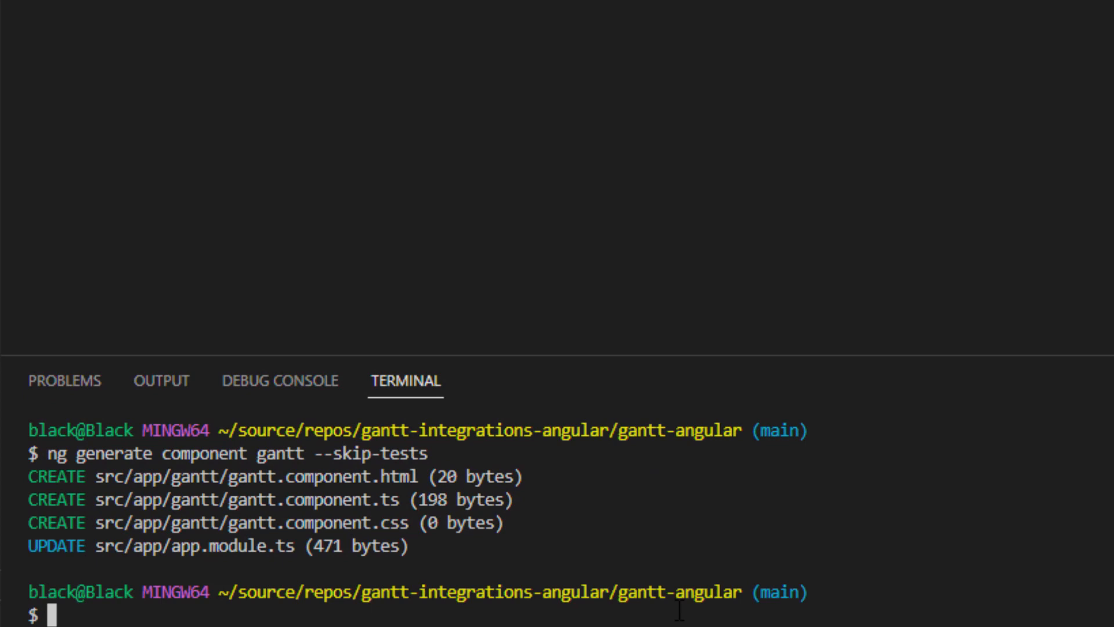
# Restart ng serve, then begin generating the models/task class.
pyautogui.write('ng serve')
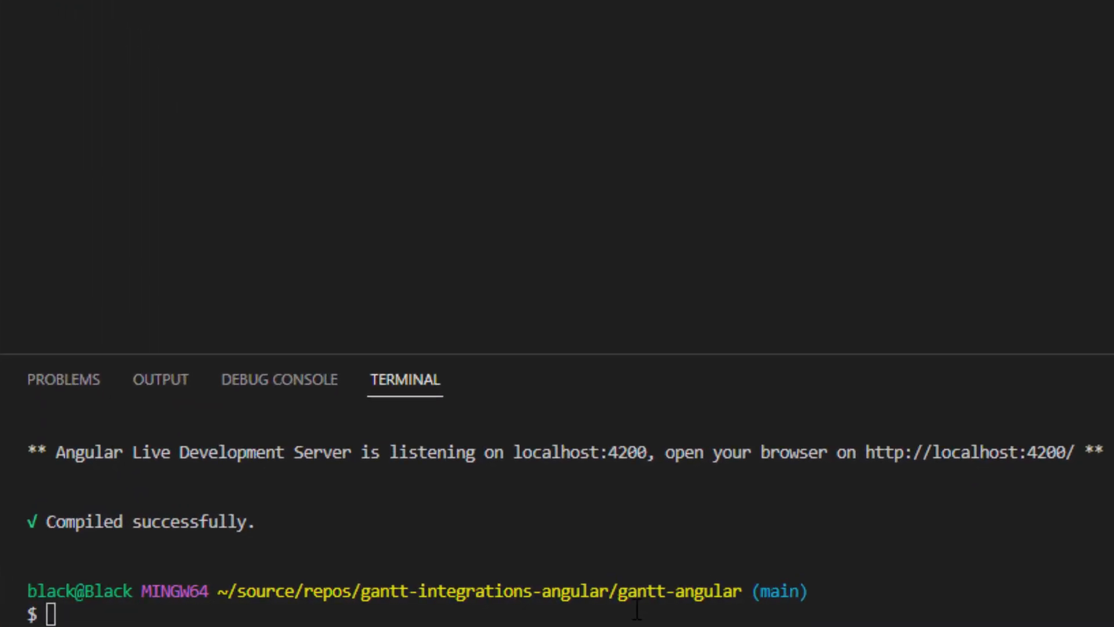
pyautogui.write('ng generate class models/task --skip-tests')
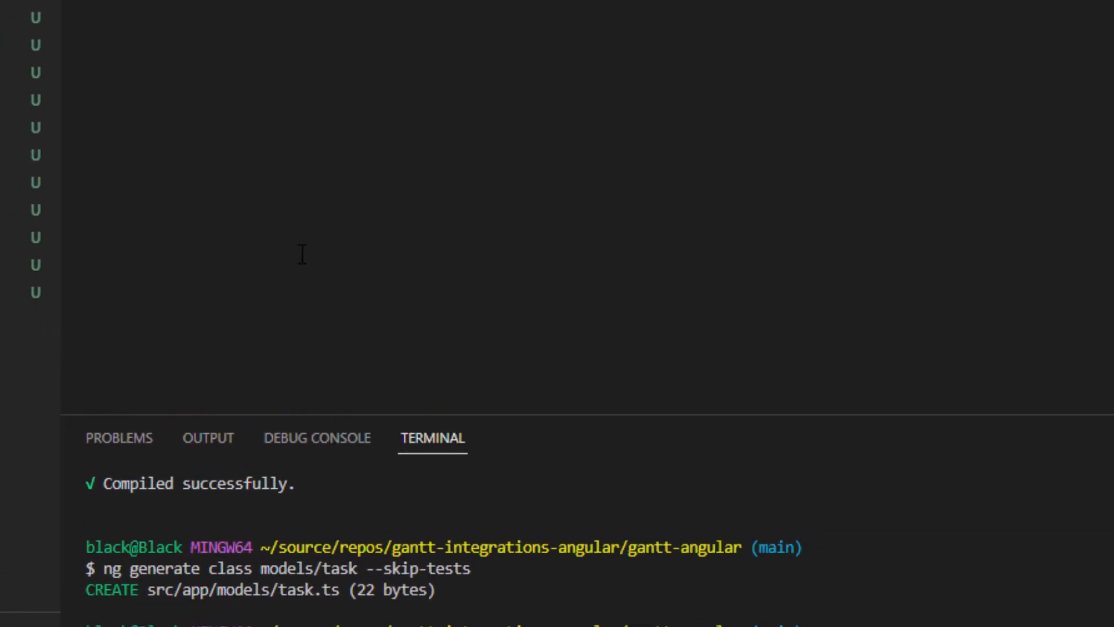
# Add id, start_date, text, progress, duration and parent to Task, then generate models/link.
pyautogui.click(107, 266)
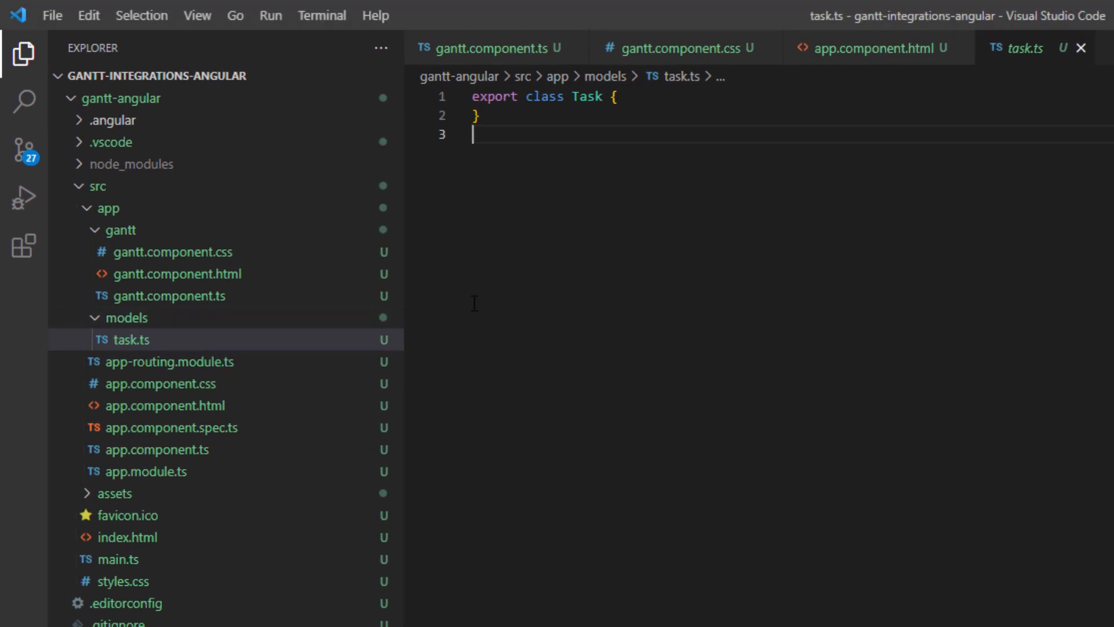
pyautogui.write('id!: number;')
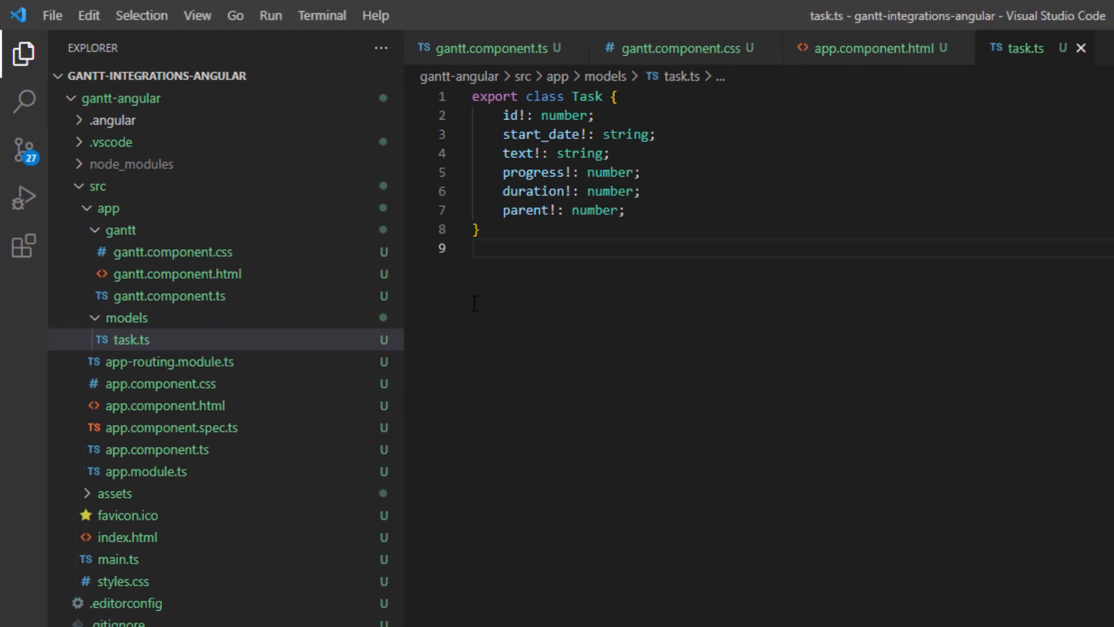
pyautogui.write('ng gene')
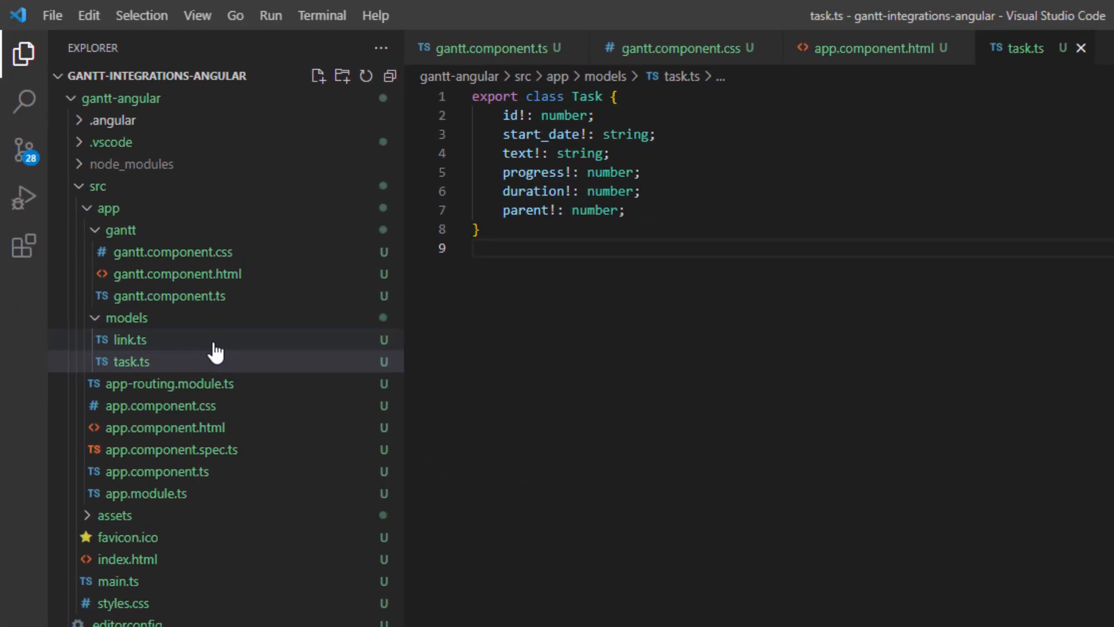
pyautogui.click(130, 339)
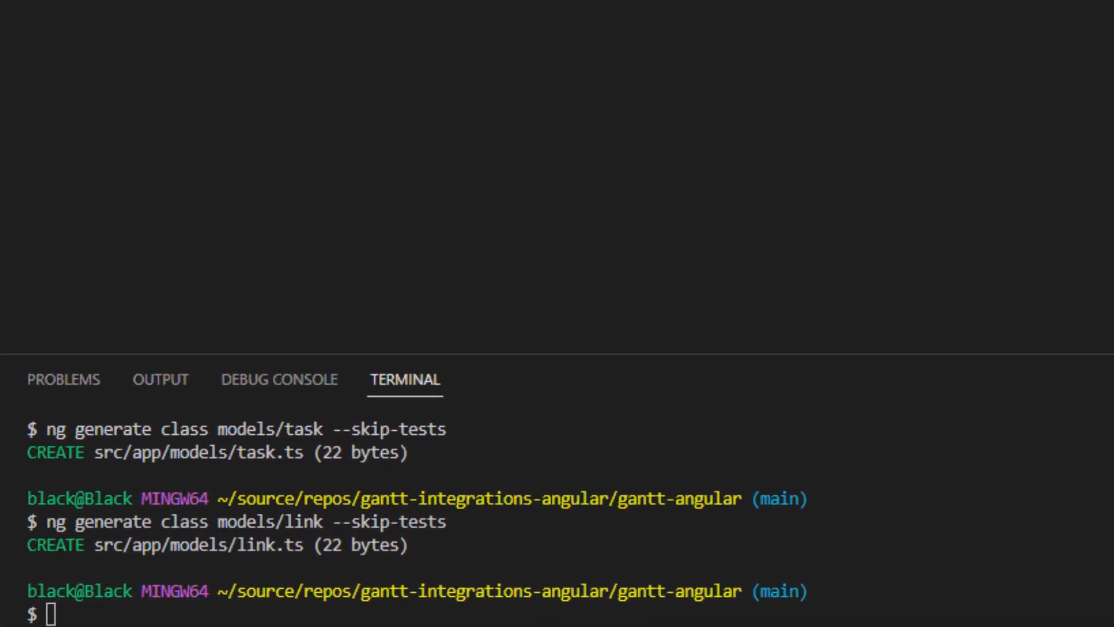
# Generate flat task and link services under services/ with --skip-tests.
pyautogui.write('ng generate service services/task --flat --skip-tests')
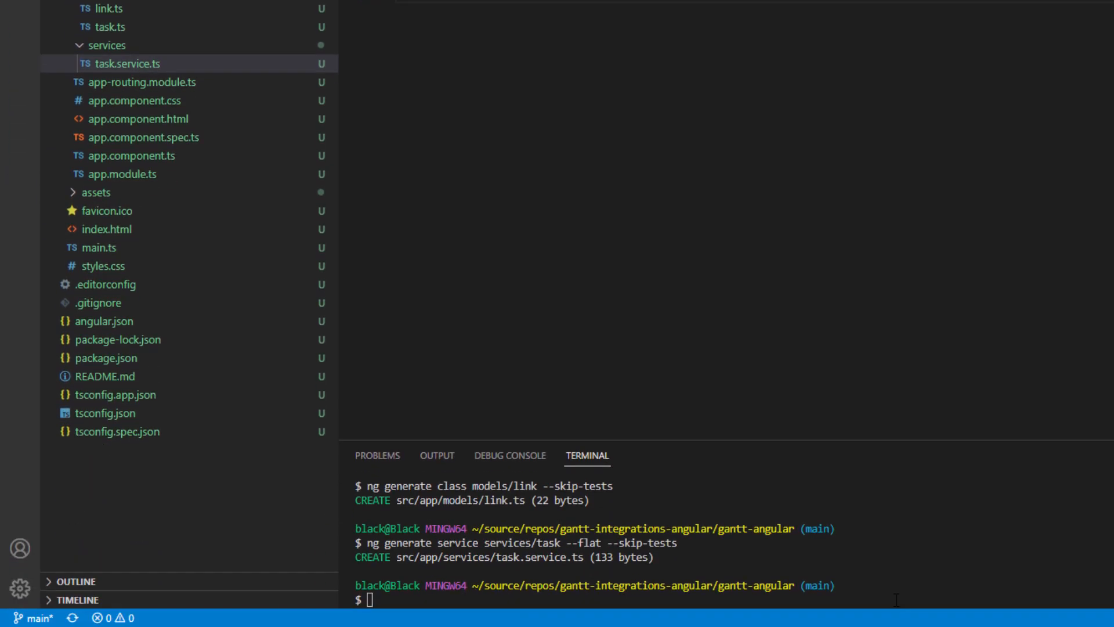
pyautogui.write('ng generate service services/link --flat --')
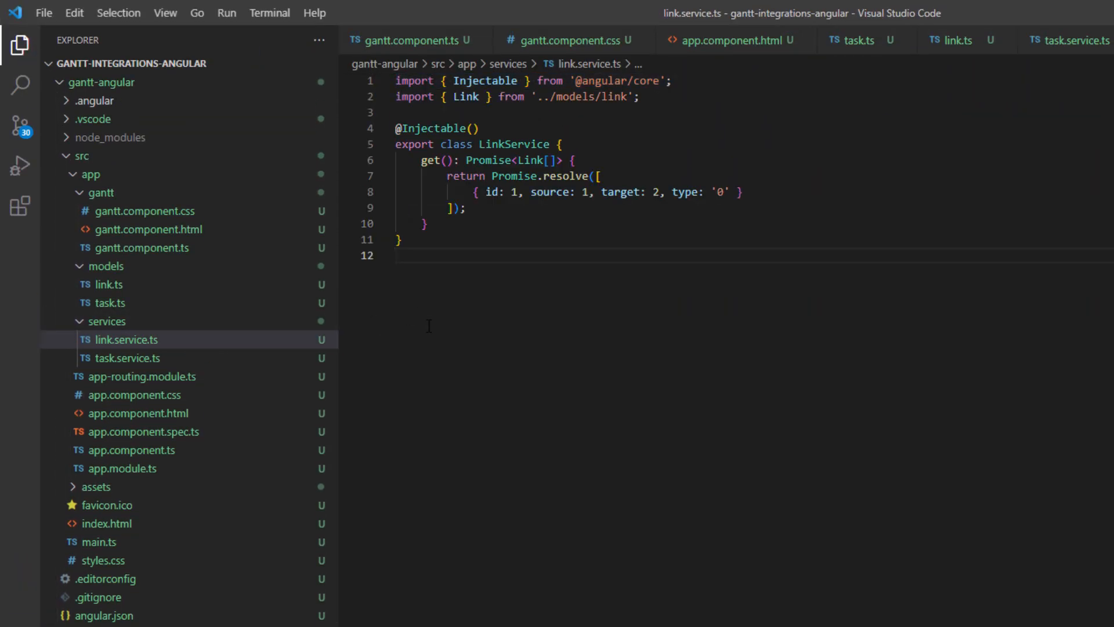
pyautogui.click(145, 247)
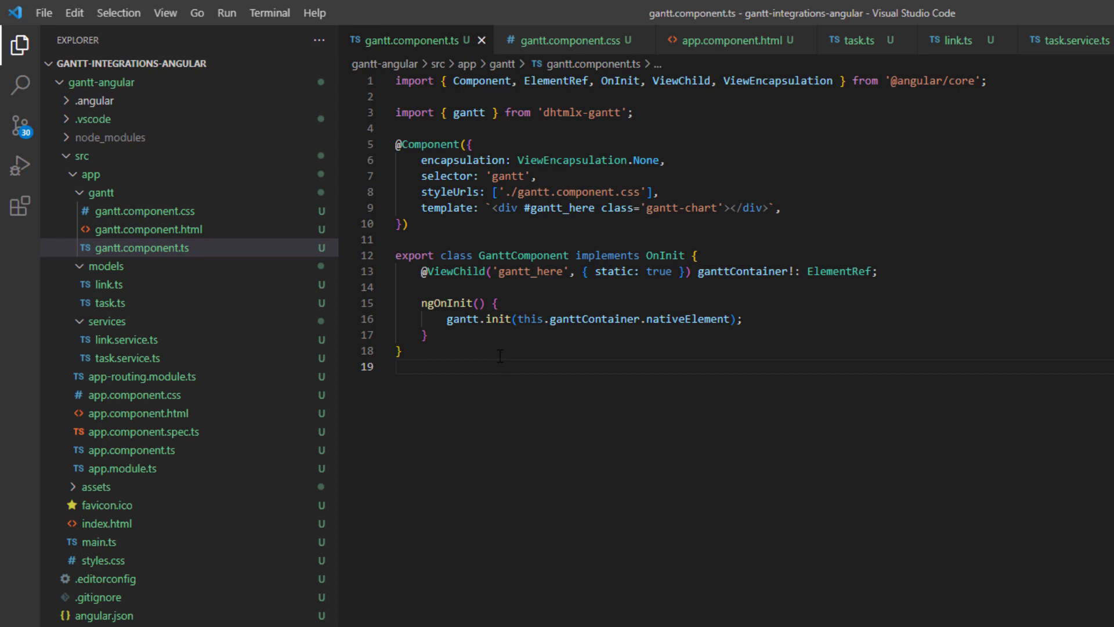
# Rewrite gantt.component.ts to load tasks and links from the services, then rerun ng serve.
pyautogui.press('ctrl+a')
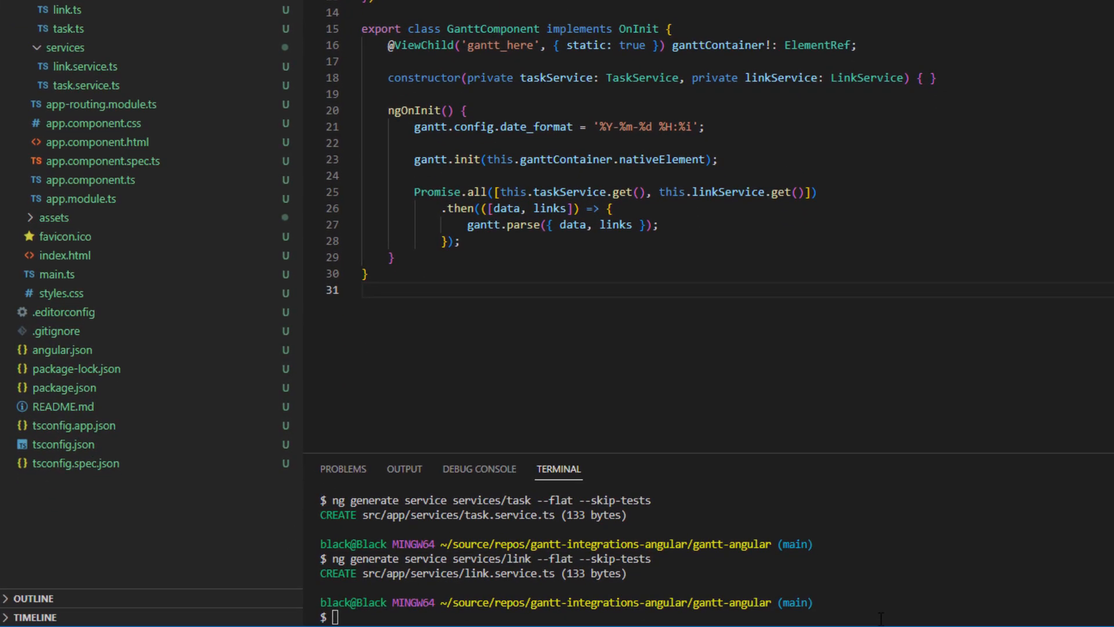
pyautogui.write('ng serve')
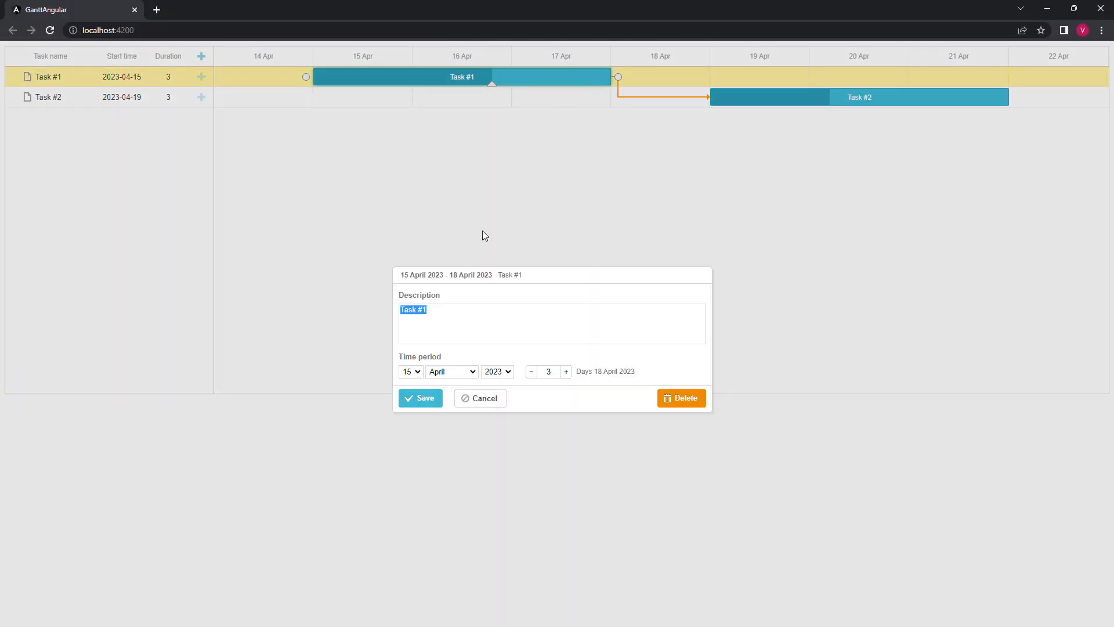
# Save Task #1 renamed to Task #3 in the lightbox.
pyautogui.click(420, 398)
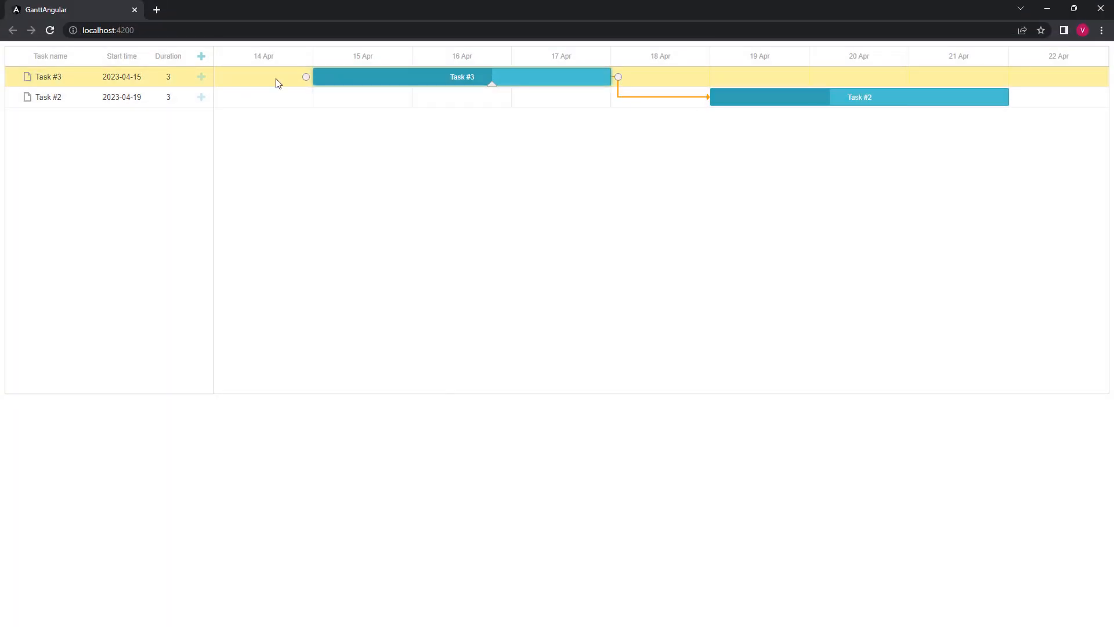
pyautogui.click(201, 56)
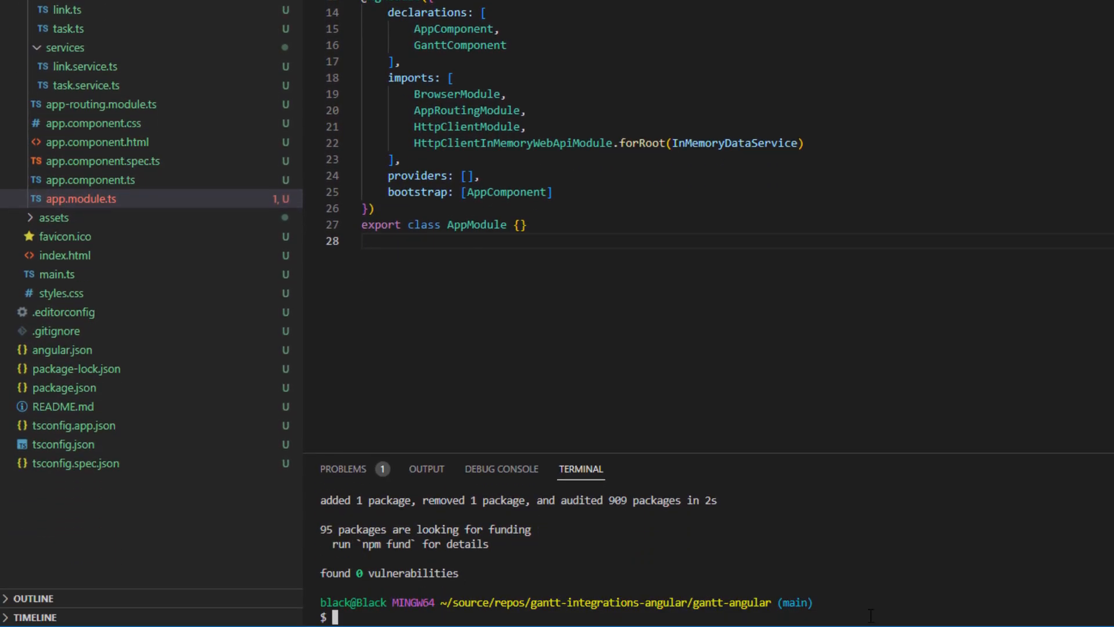
# Generate the in-memory-data service seeding two tasks and one link, and save service-helper.ts with HandleError.
pyautogui.write('ng generate service services/in-memory-data --flat --skip-tests')
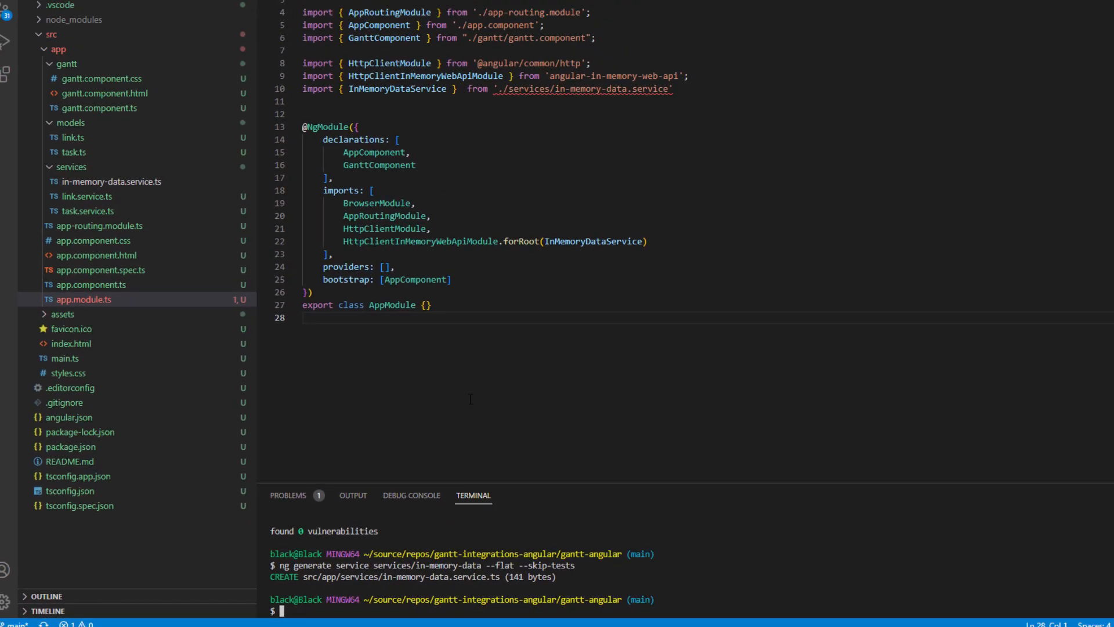
pyautogui.click(108, 235)
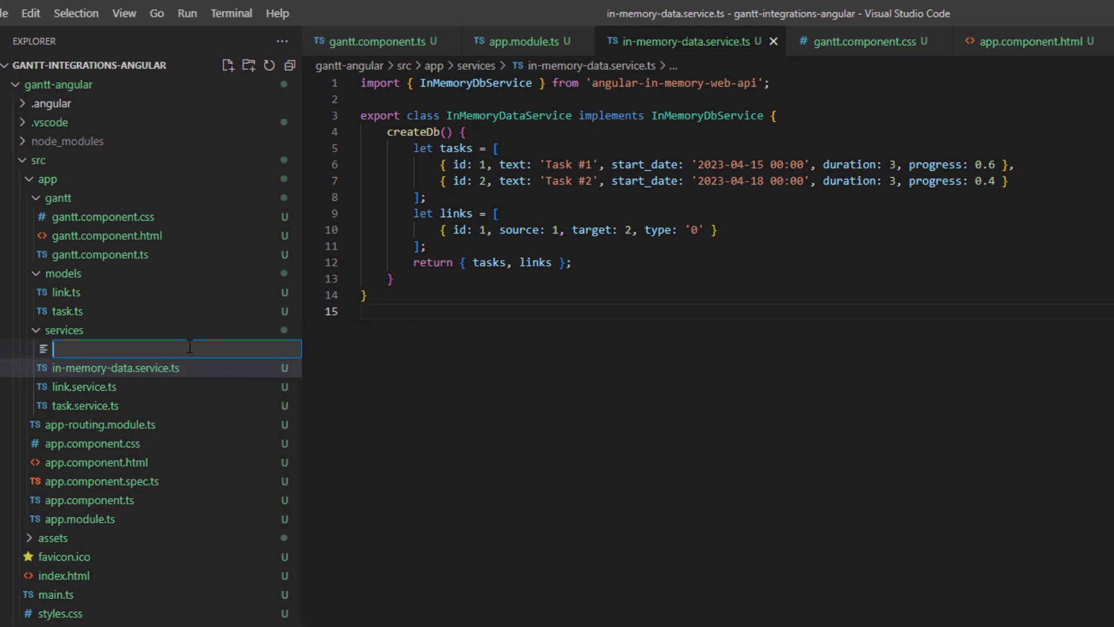
pyautogui.write('service-helper.ts')
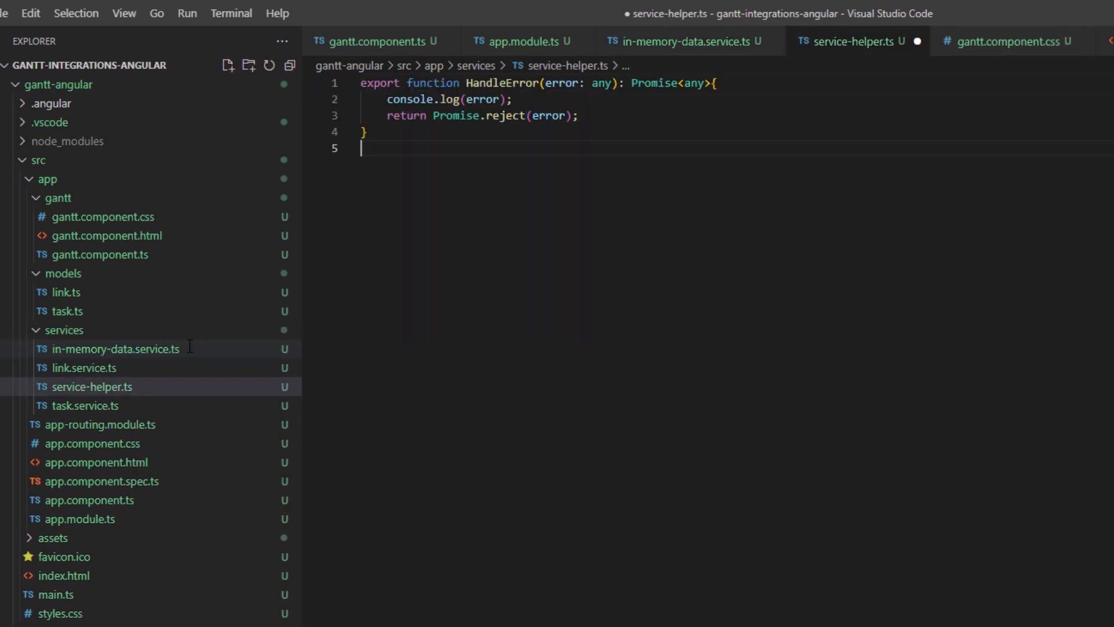
pyautogui.press('ctrl+s')
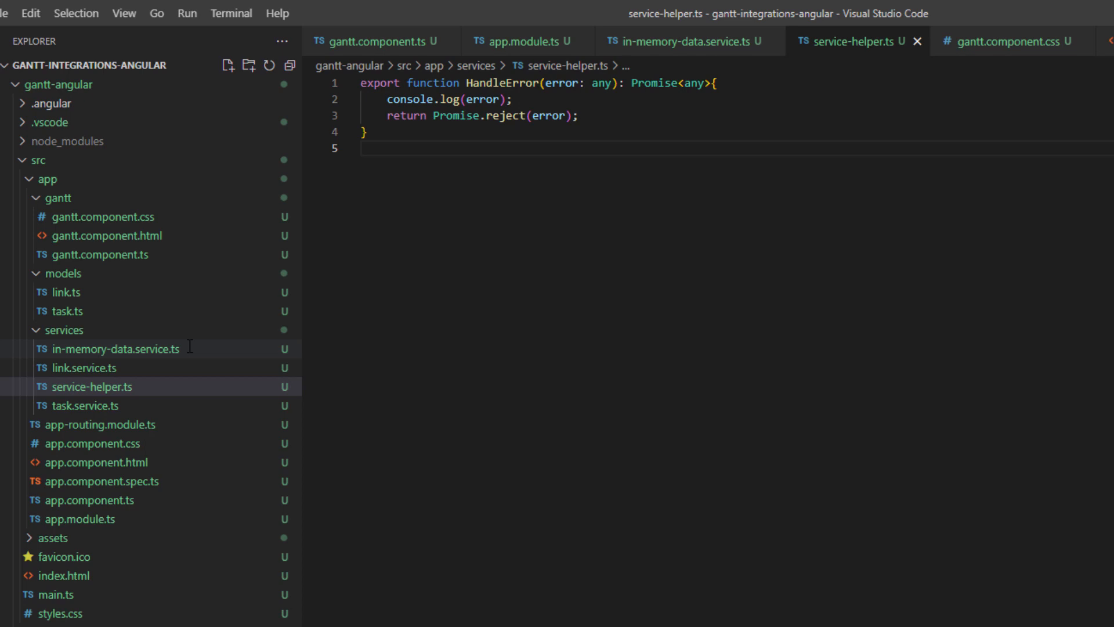
pyautogui.click(93, 386)
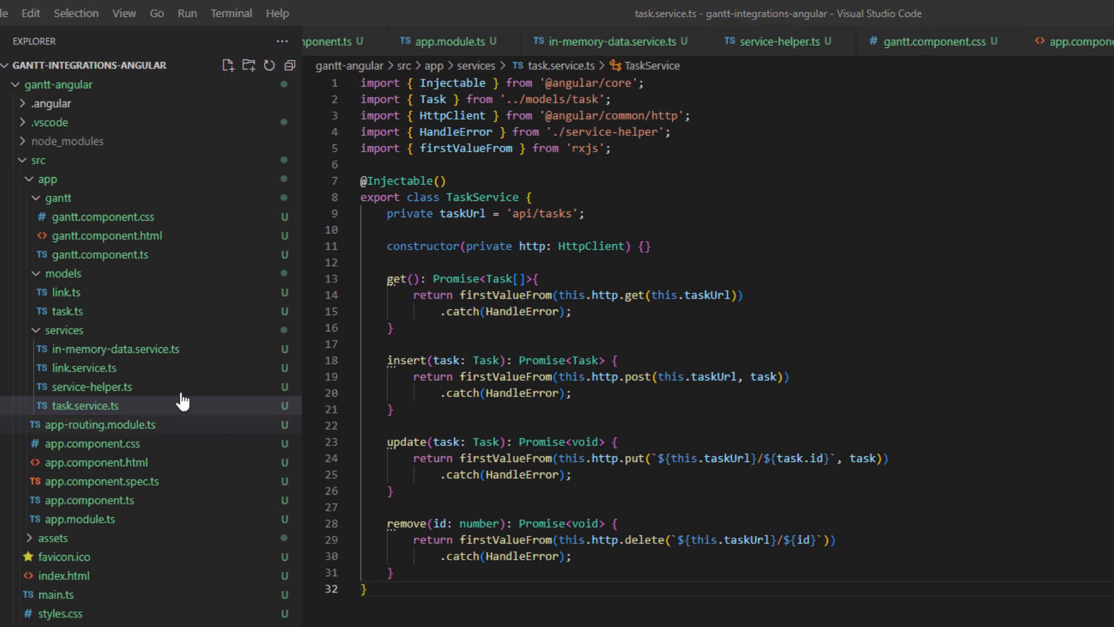
# Rewrite the link service to get, insert, update and remove links through api/links.
pyautogui.click(83, 367)
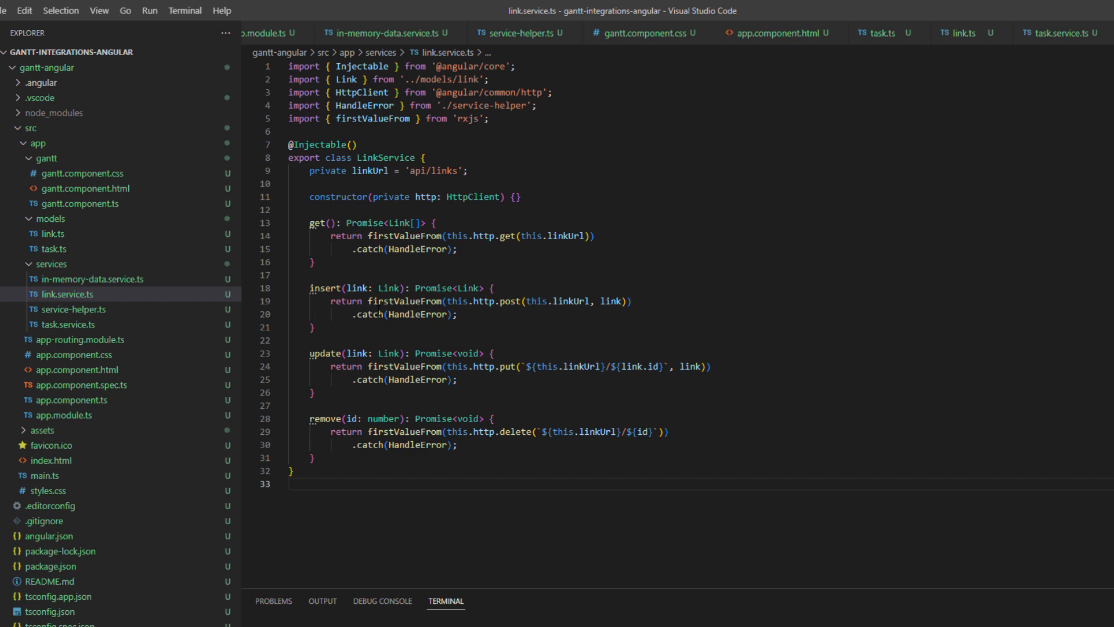
pyautogui.click(80, 203)
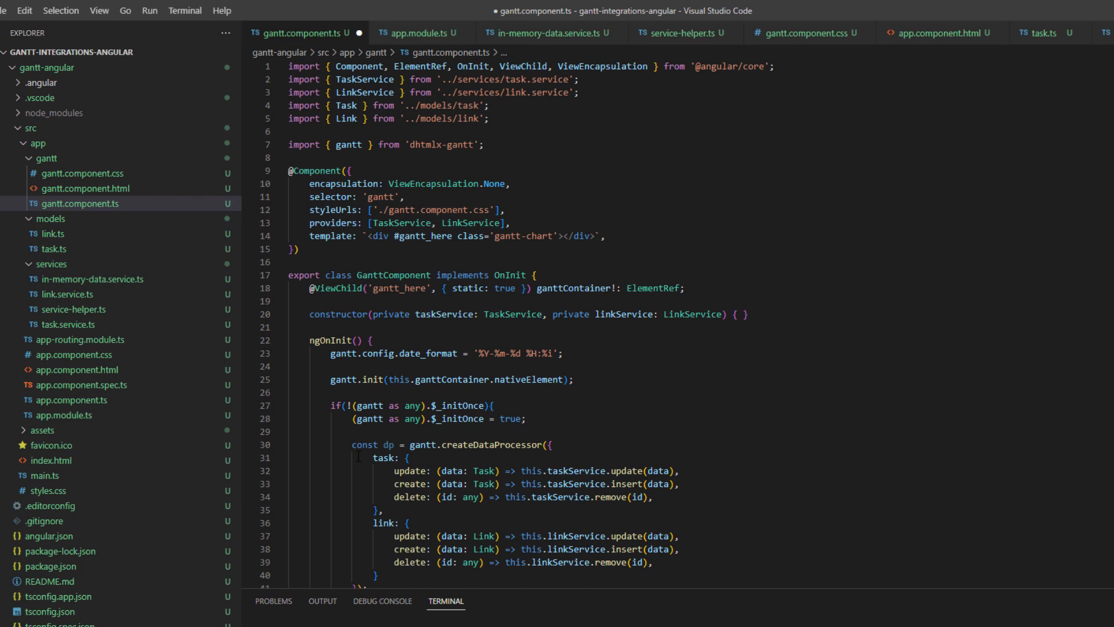
# Save the Gantt component with its task and link data processor, and restart ng serve.
pyautogui.press('ctrl+s')
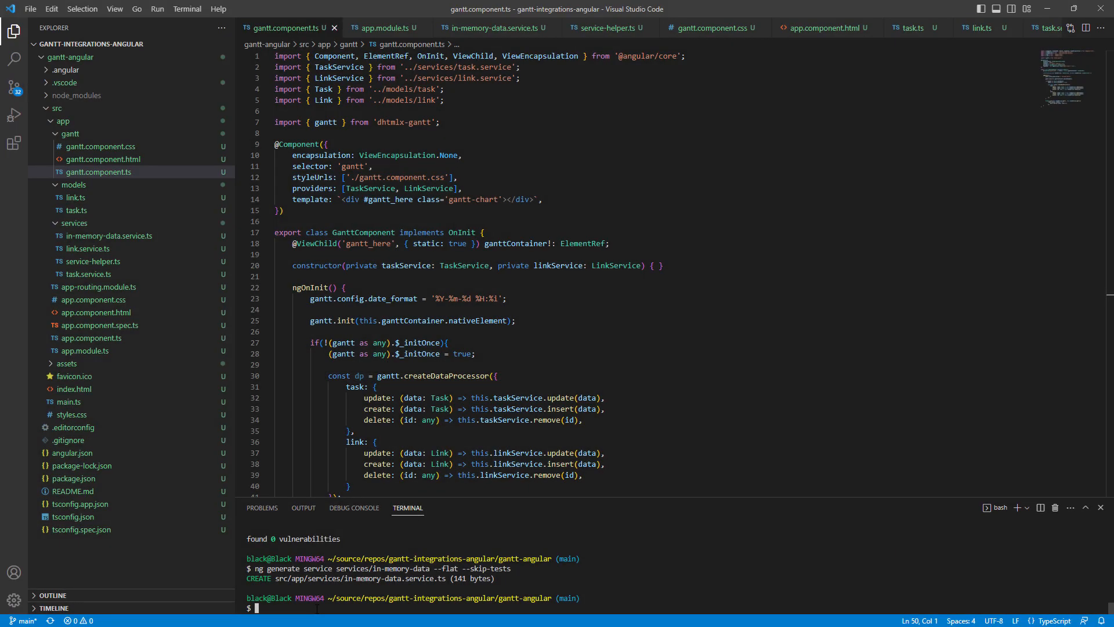
pyautogui.write('ng serve')
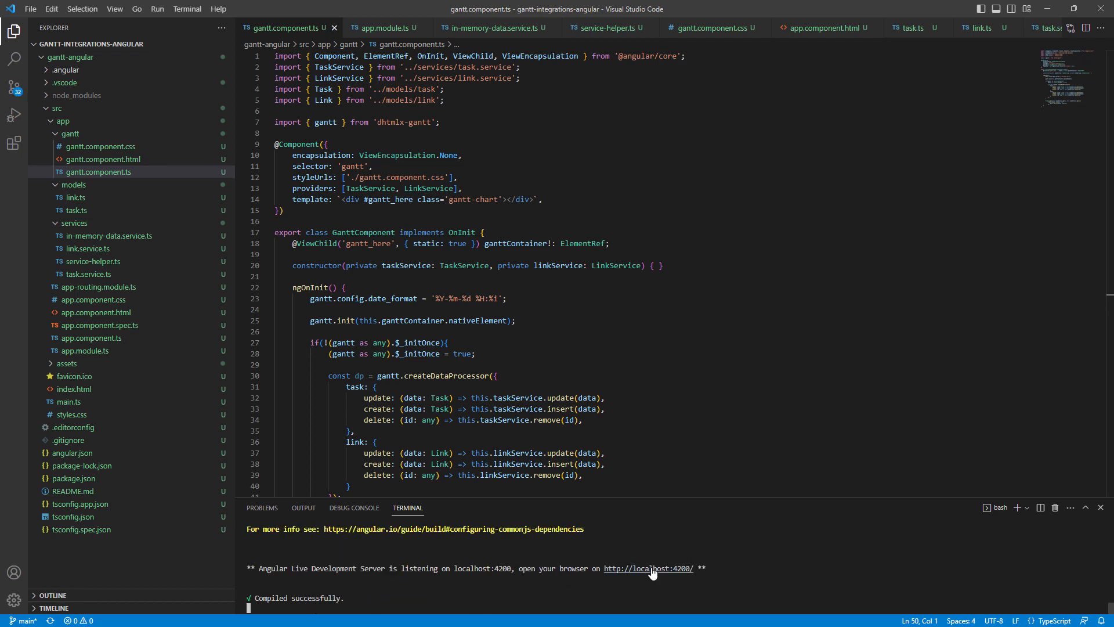
# In the running Gantt app, shorten Task #2 to a single day and add a new task.
pyautogui.click(646, 572)
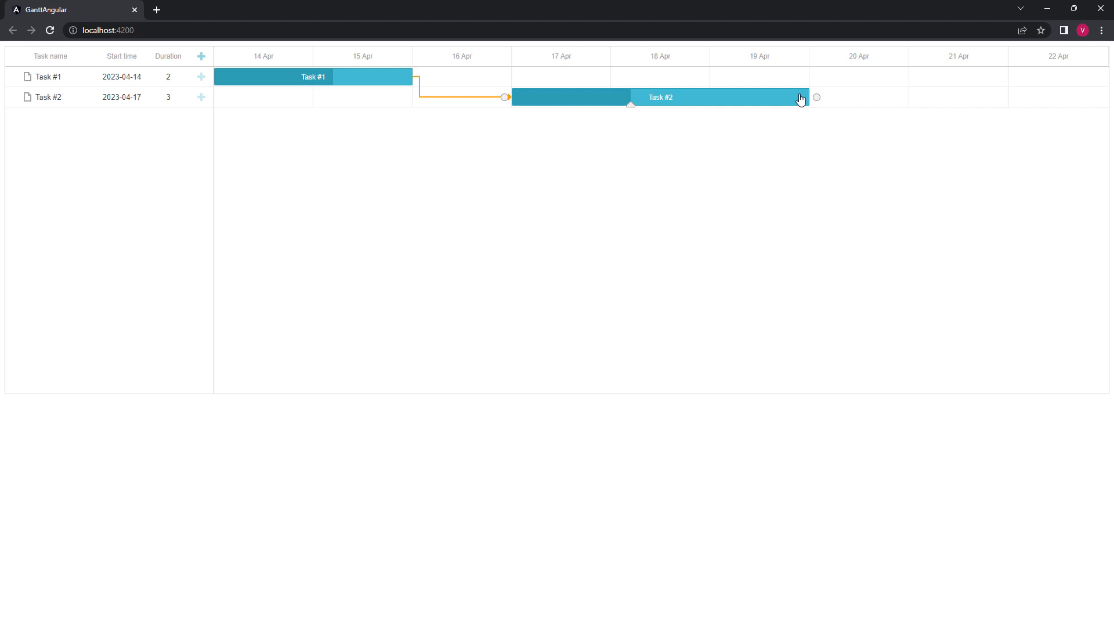
pyautogui.moveTo(802, 98); pyautogui.dragTo(610, 98)
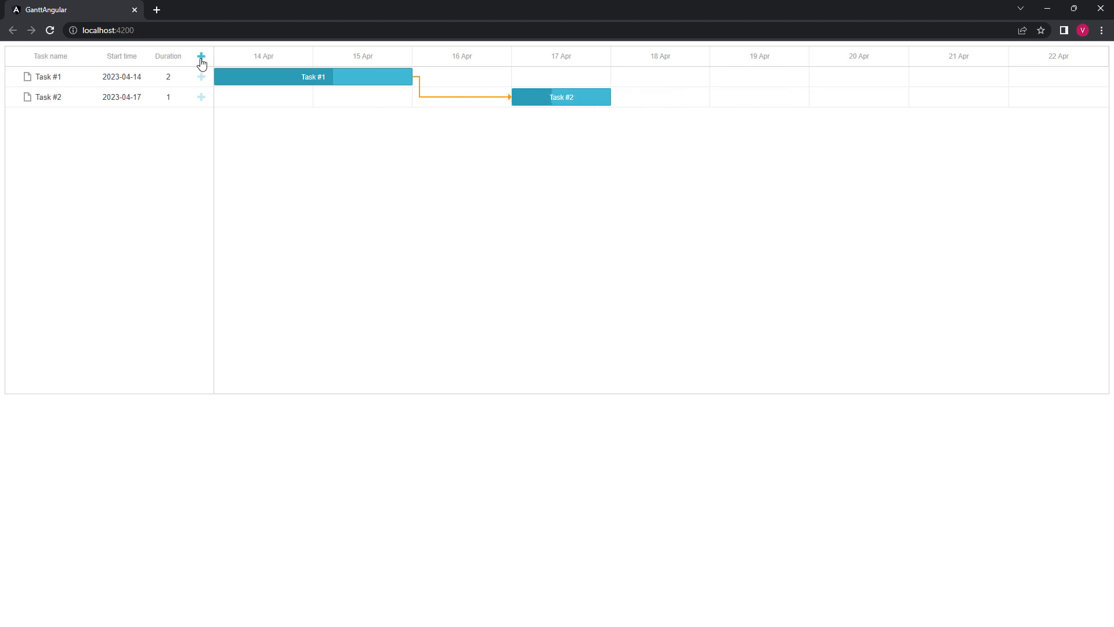
pyautogui.click(202, 56)
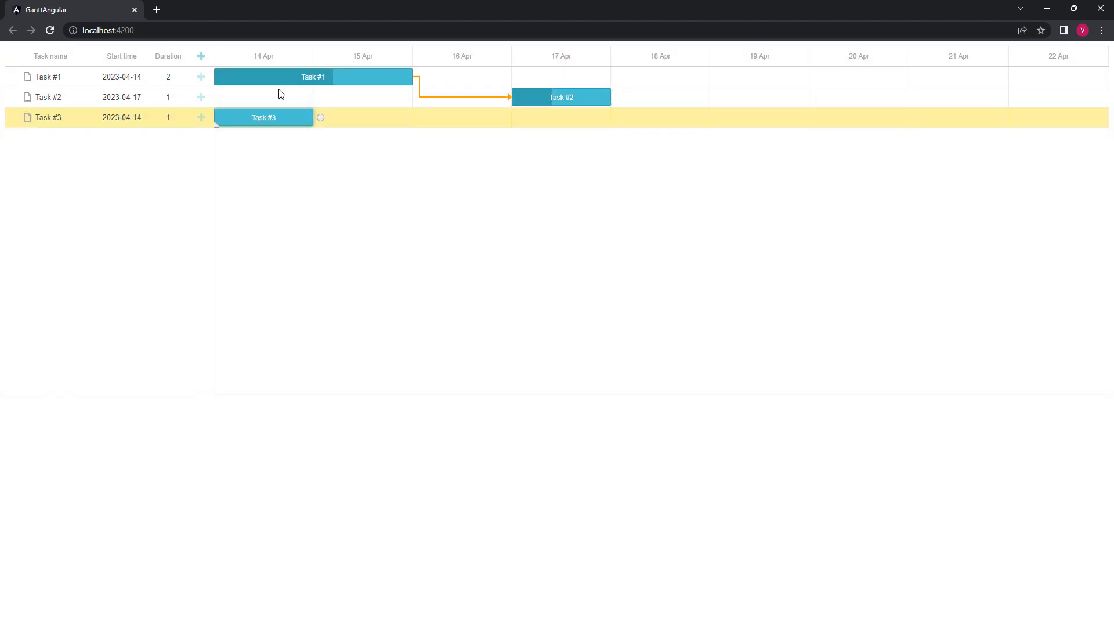
# Move Task #3 to start on 18 Apr, link it after Task #2, and delete the new subtask.
pyautogui.moveTo(263, 117); pyautogui.dragTo(660, 118)
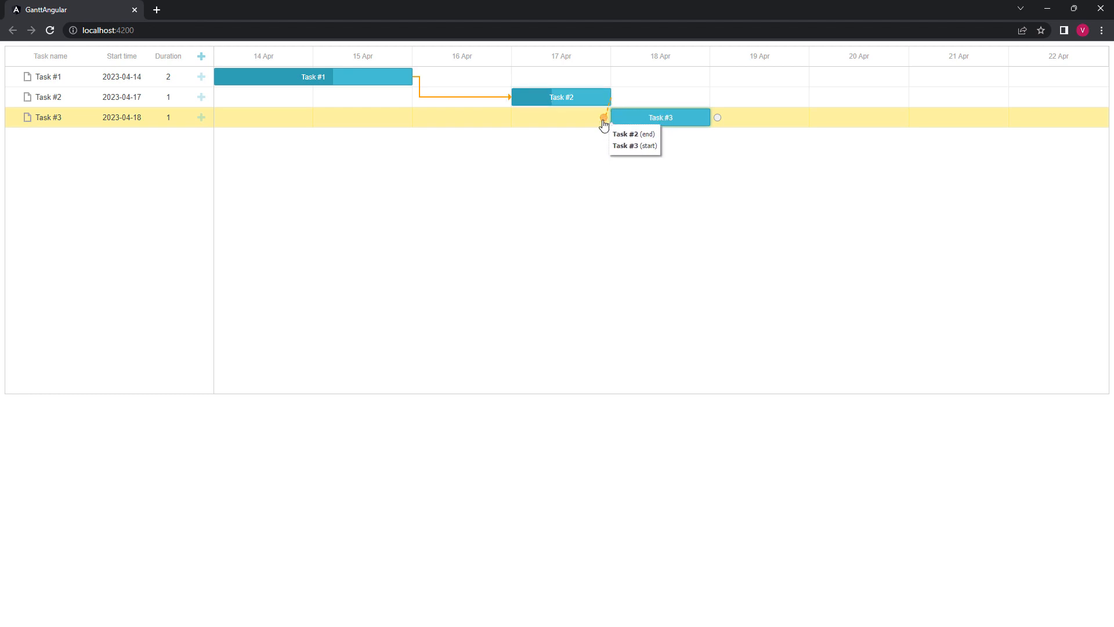
pyautogui.click(201, 56)
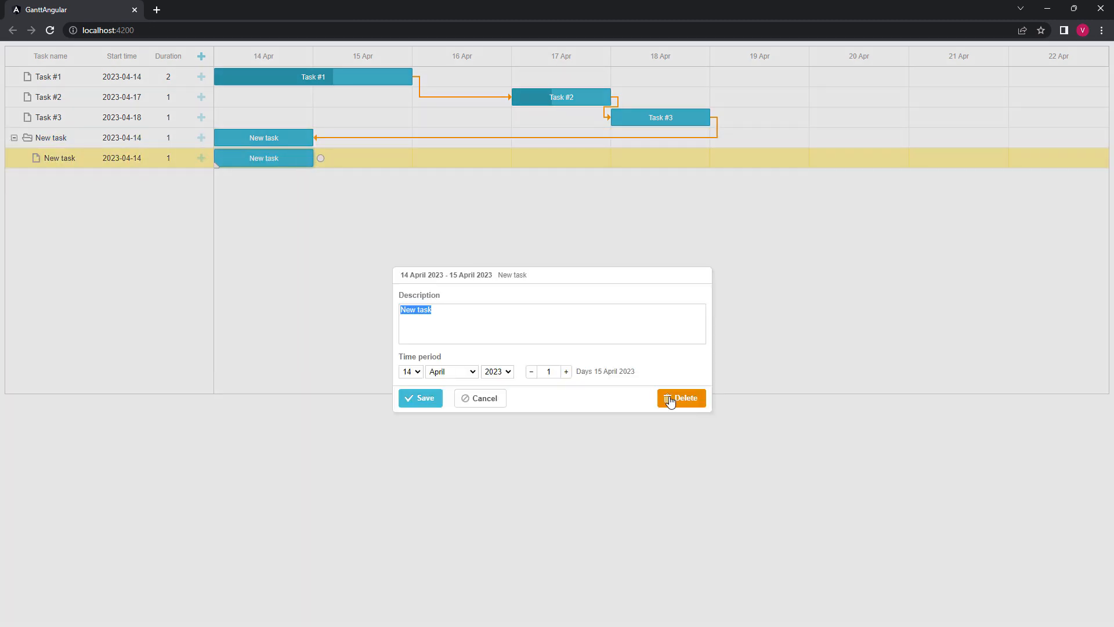
pyautogui.click(681, 399)
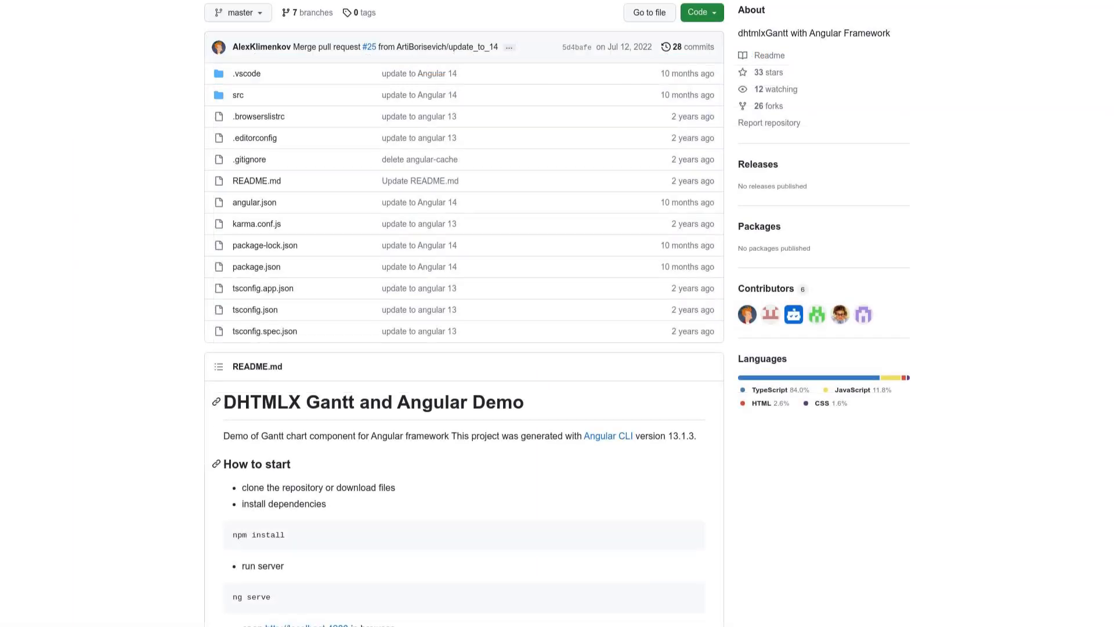
# Scroll through the GitHub README, then go to the DHTMLX Gantt product page on dhtmlx.com.
pyautogui.scroll(-3)
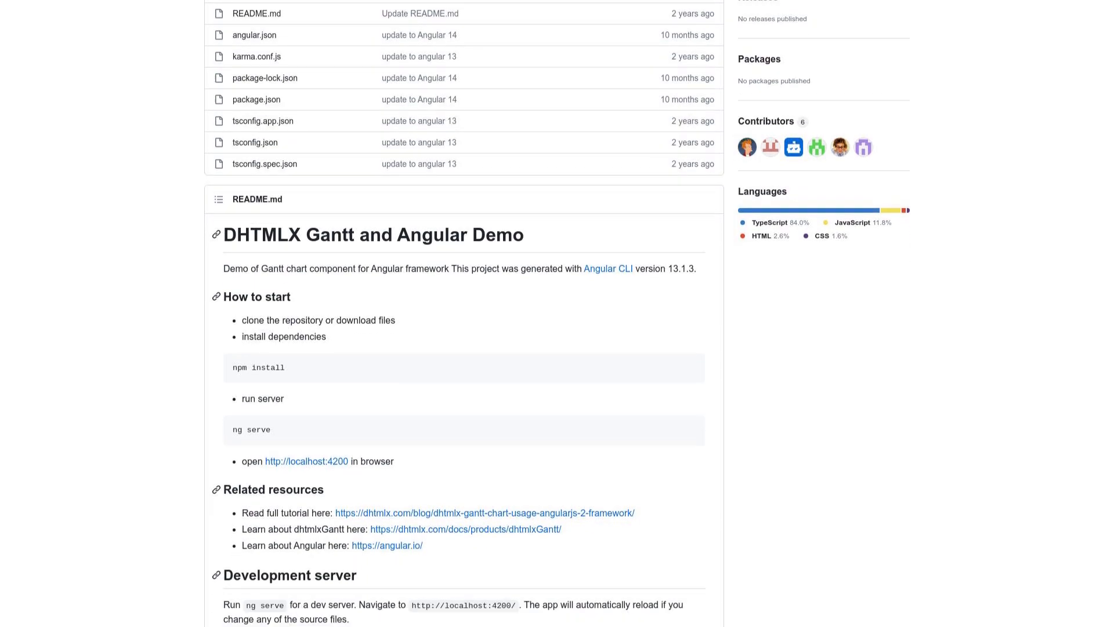
pyautogui.scroll(-3)
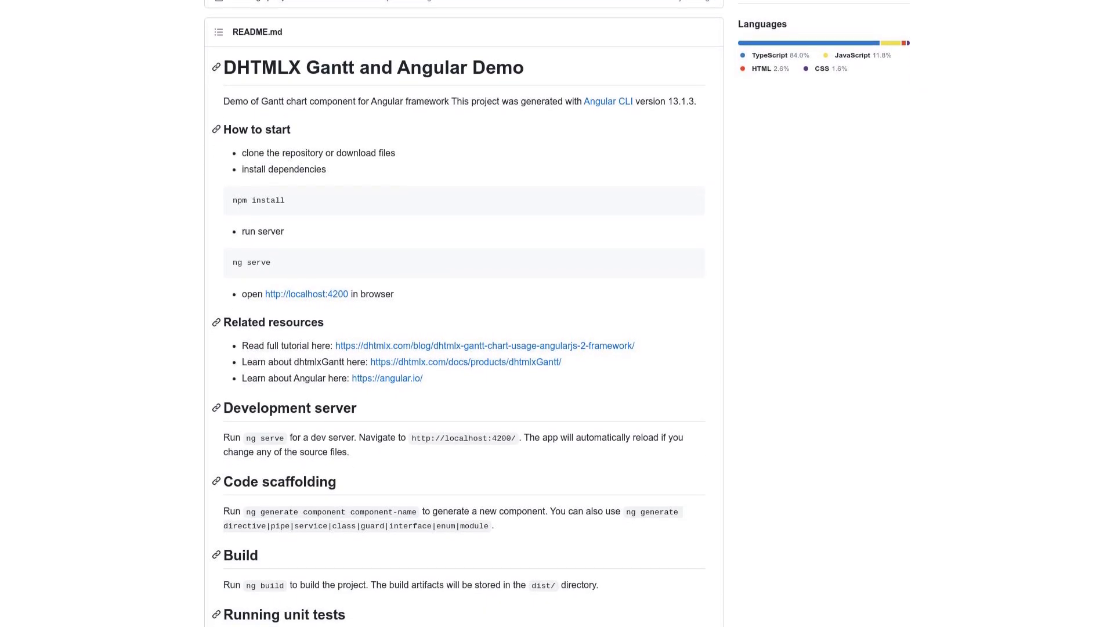
pyautogui.click(206, 19)
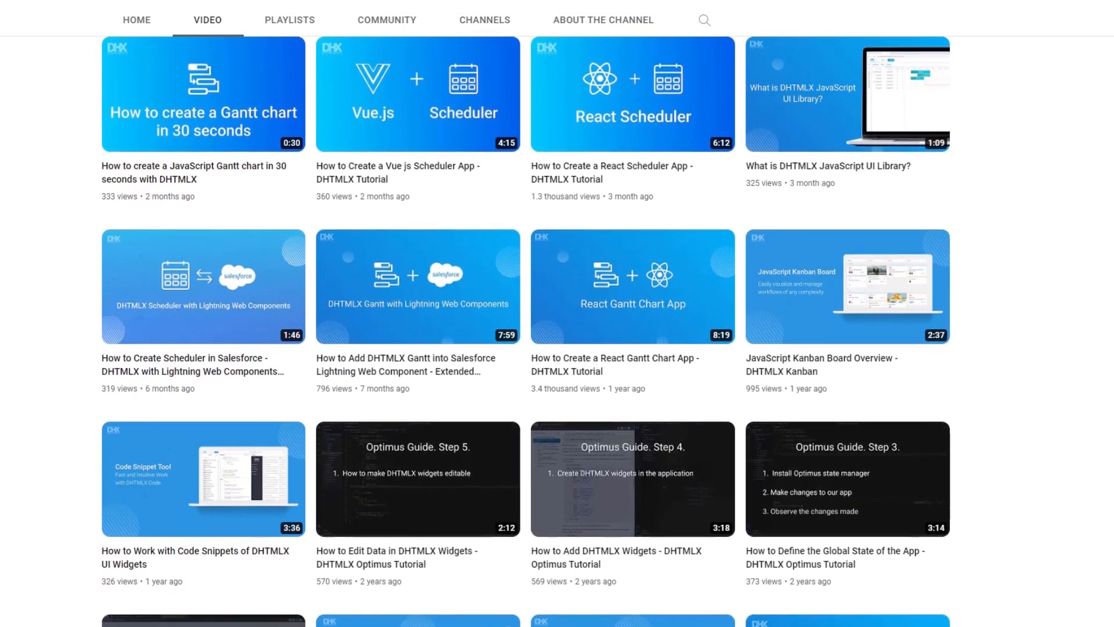
pyautogui.scroll(-3)
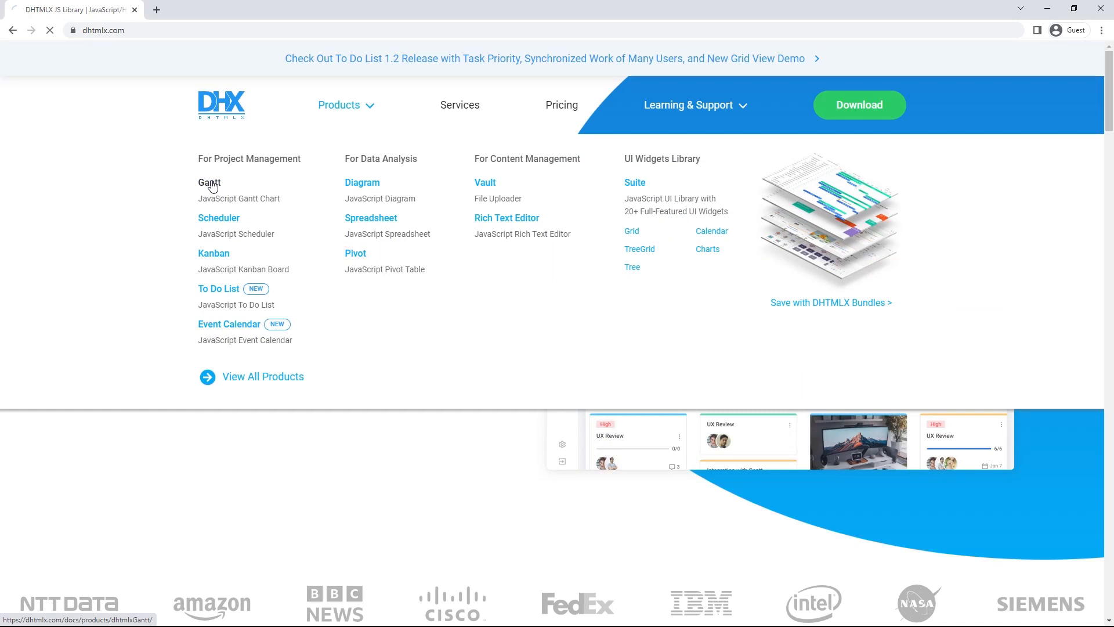
pyautogui.click(209, 182)
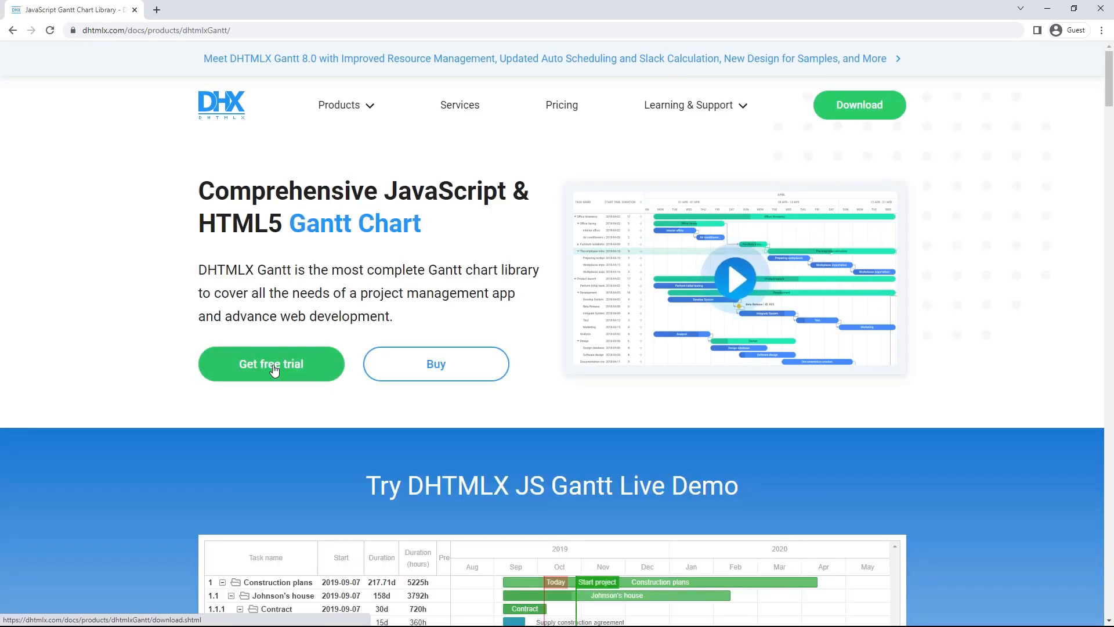